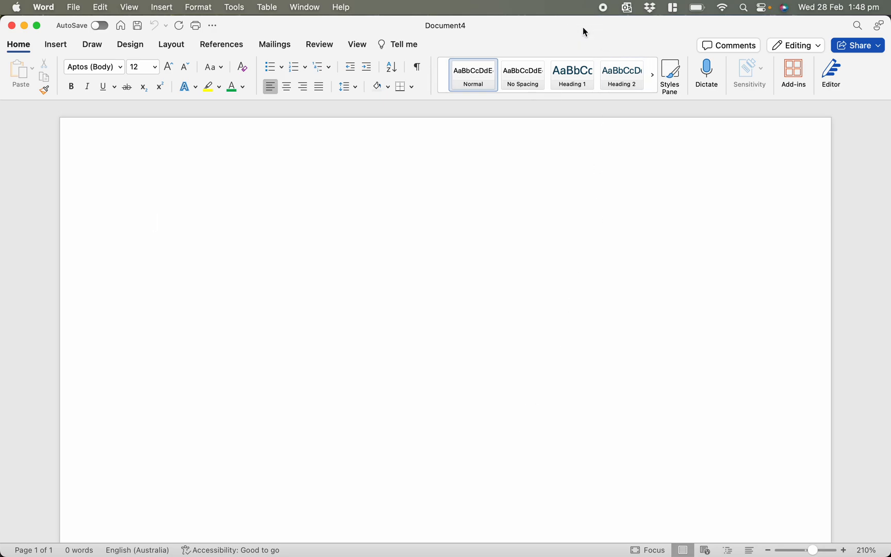
Step: Enter values (2092, 2, 23, 223) in the page's fields before starting the drawing
left_click(153, 221)
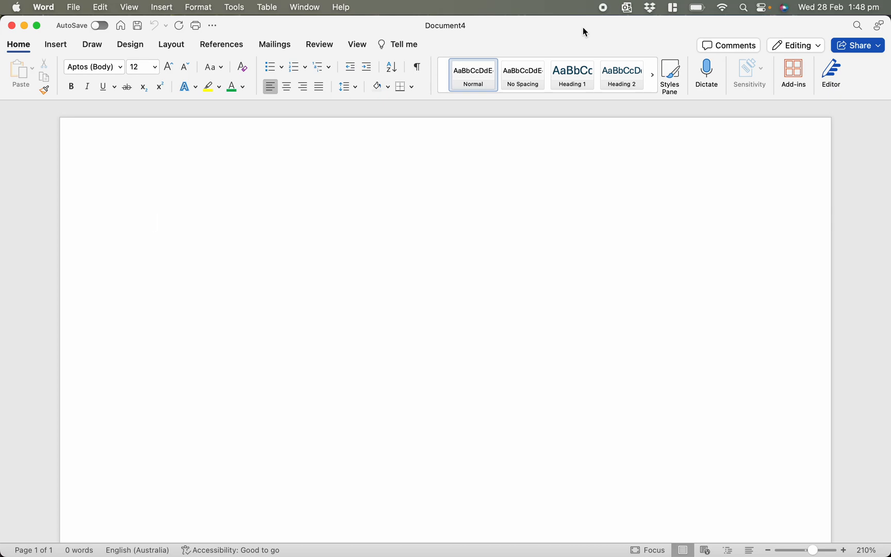
left_click(153, 221)
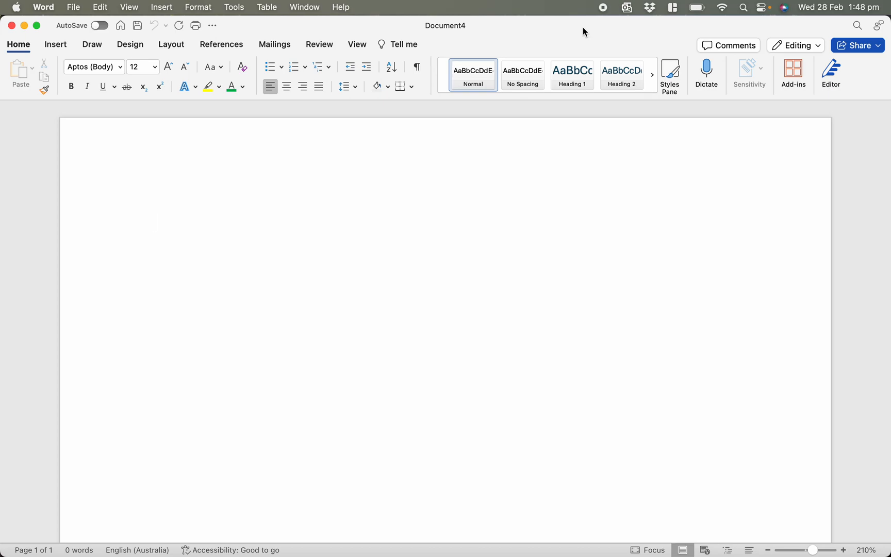
left_click(152, 220)
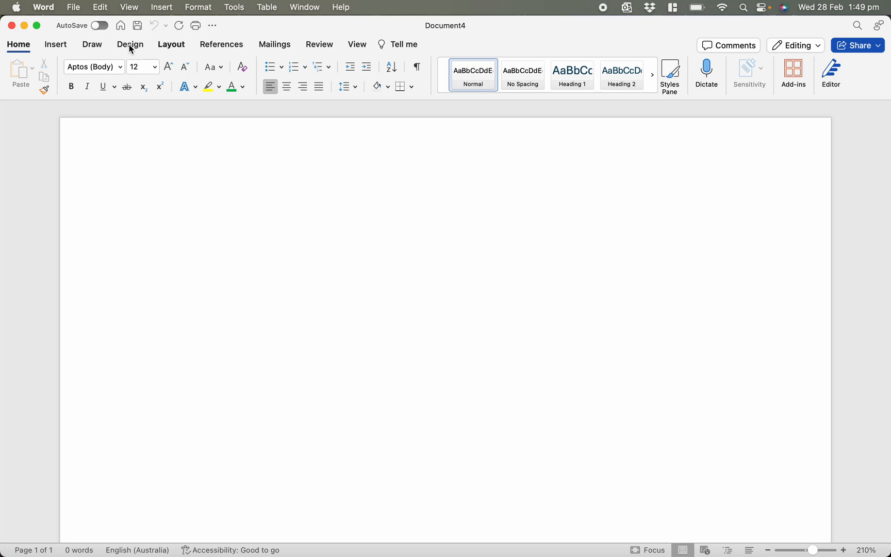
left_click(105, 68)
type("50")
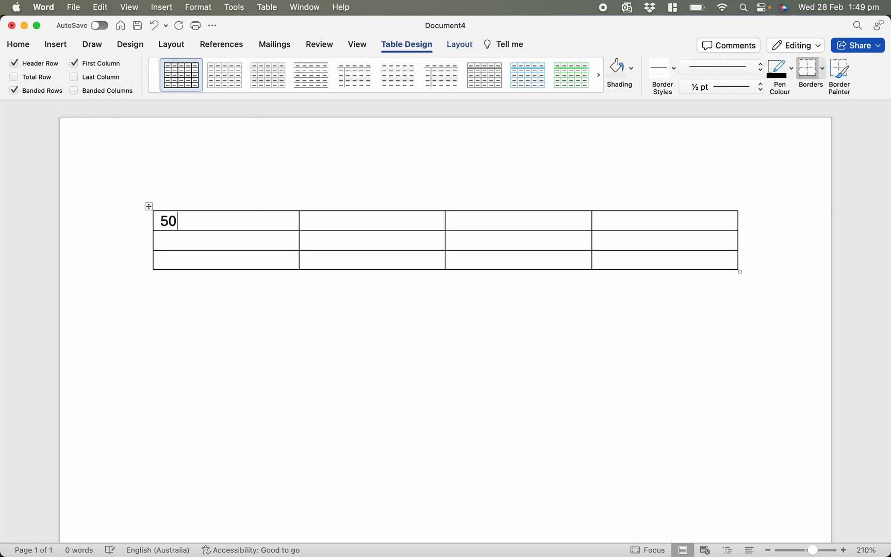
type("2092")
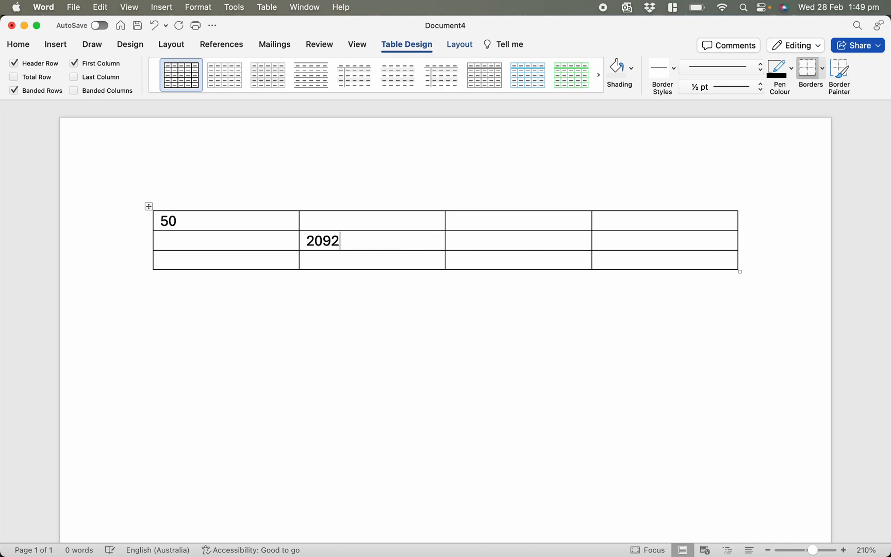
type("2")
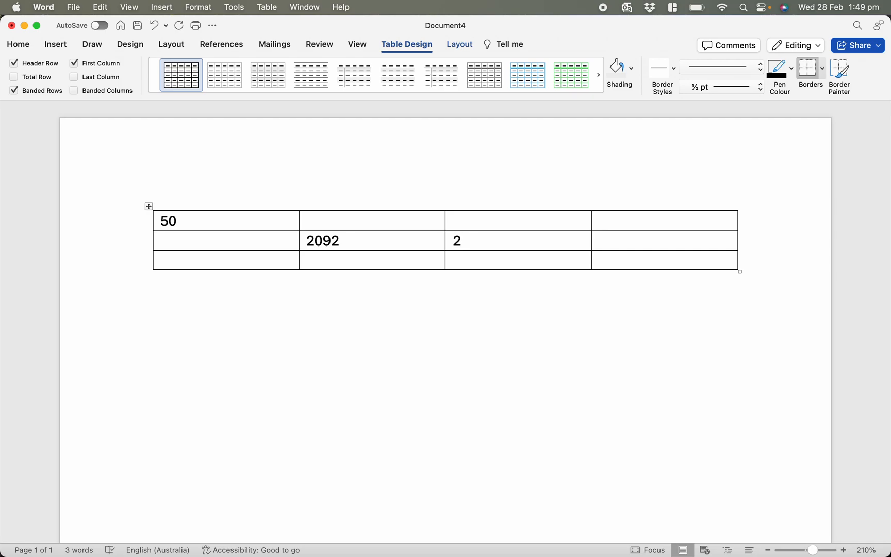
left_click(461, 241)
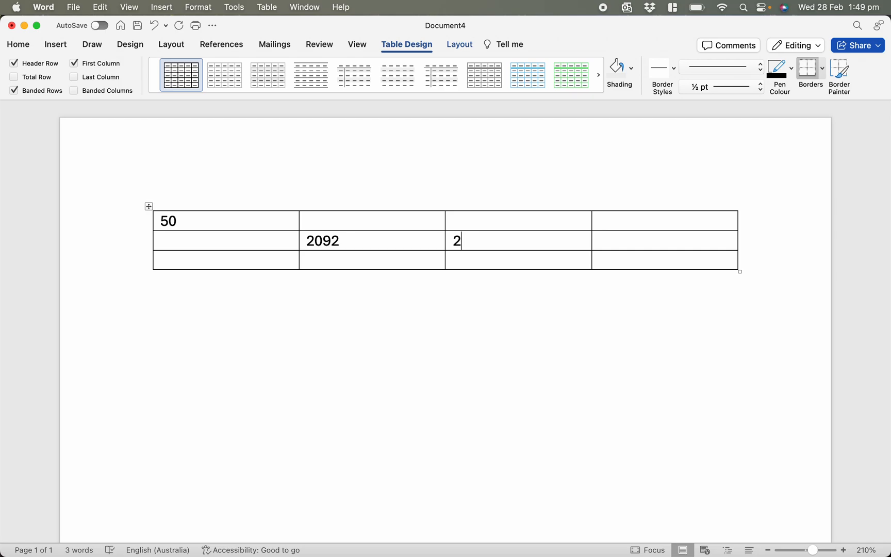
type("23")
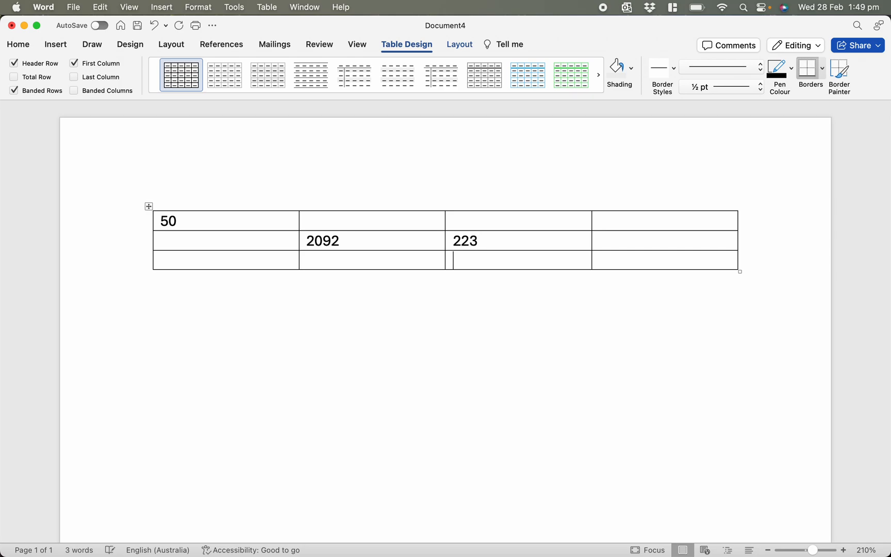
type("223")
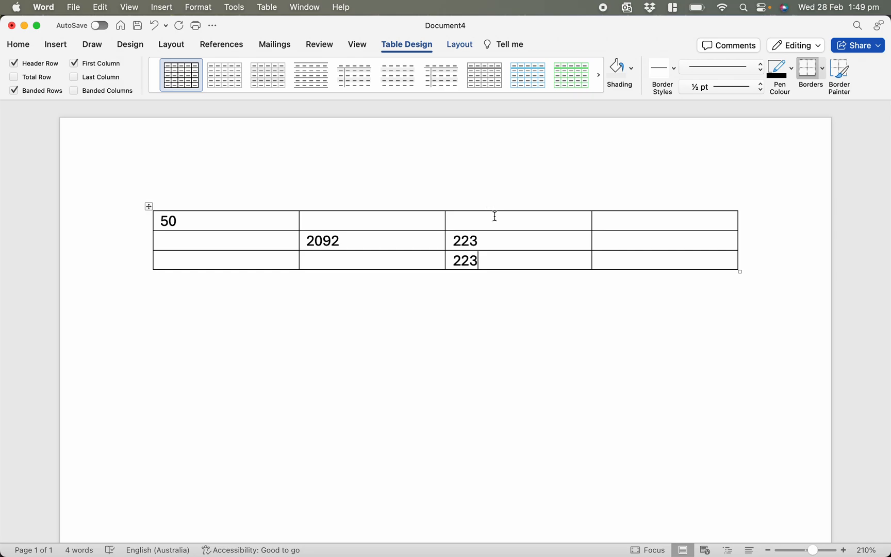
mouse_move(623, 259)
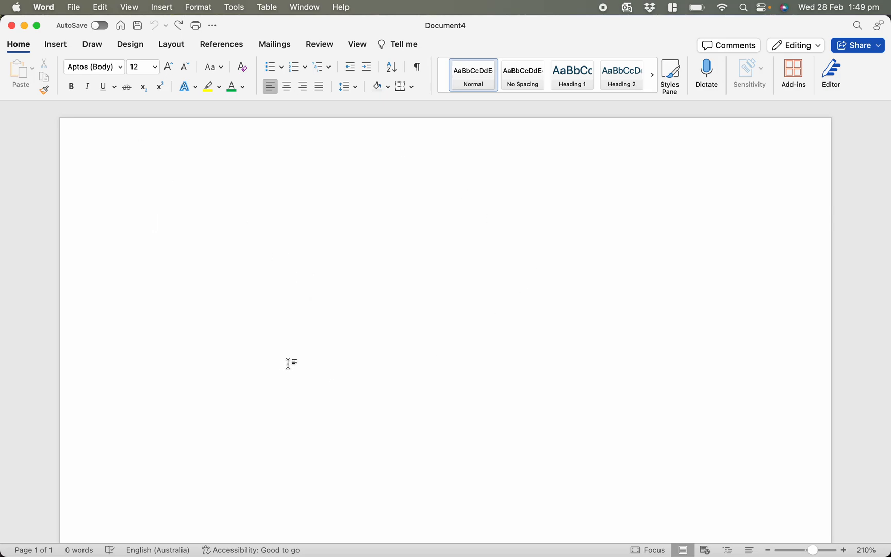
left_click(153, 221)
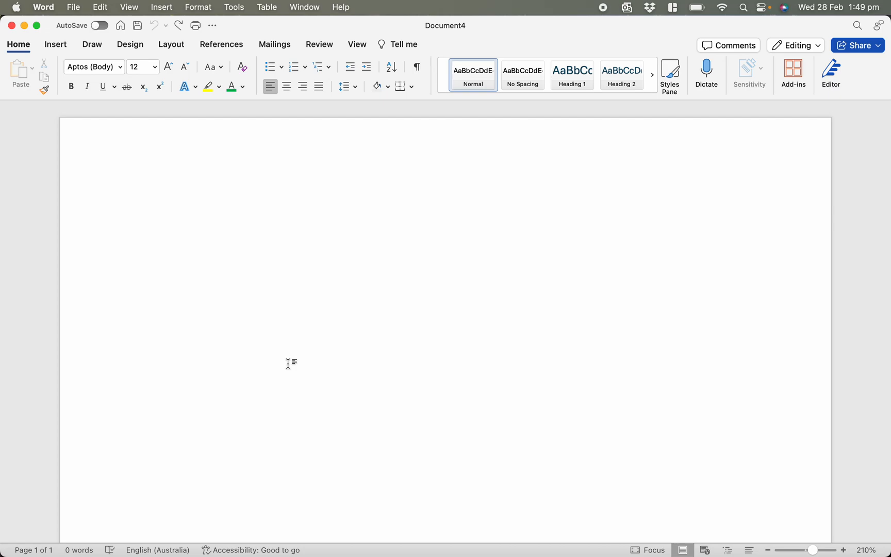
left_click(153, 221)
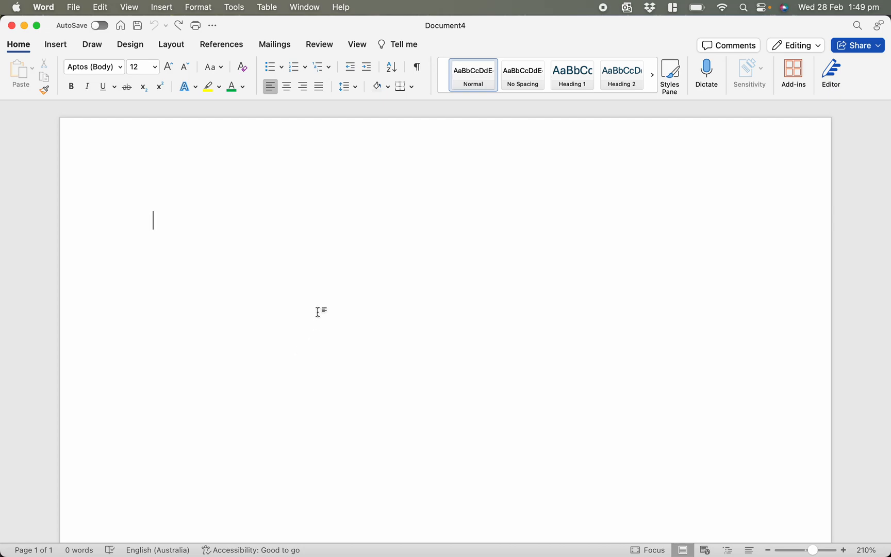
left_click(158, 87)
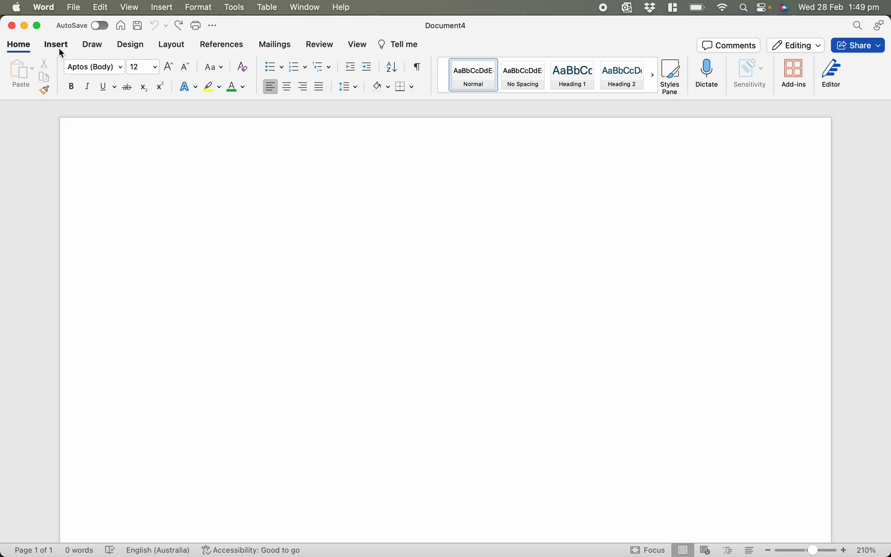
Step: Draw a cube shape on the left of the page and remove its fill to No Fill
left_click(56, 44)
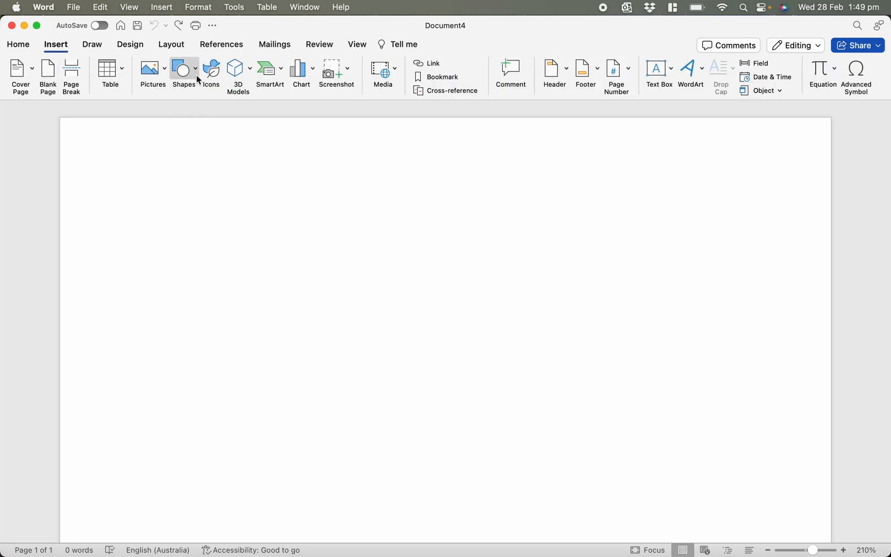
mouse_move(197, 76)
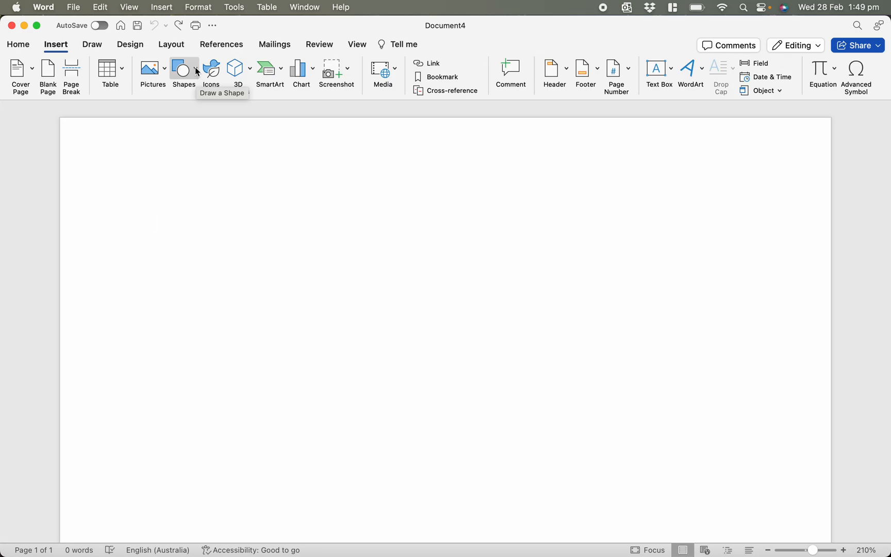
left_click(183, 68)
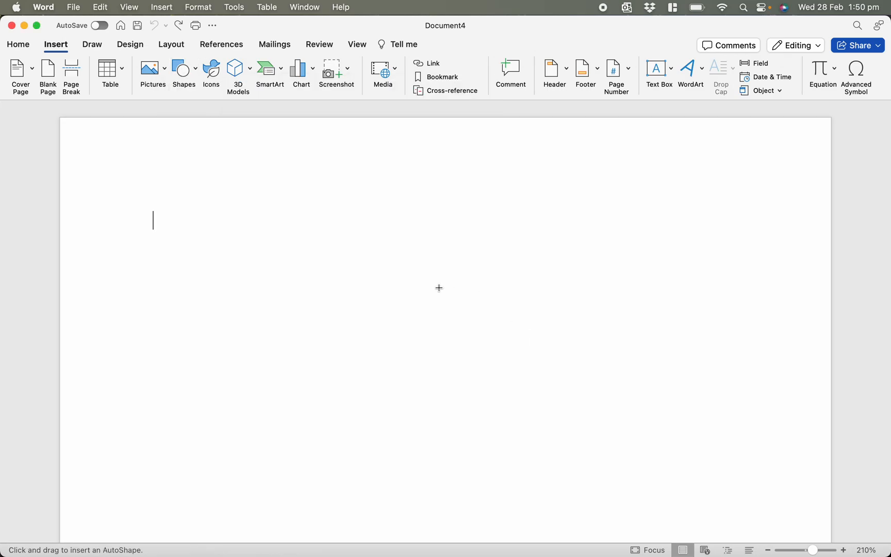
left_click_drag(203, 243, 365, 406)
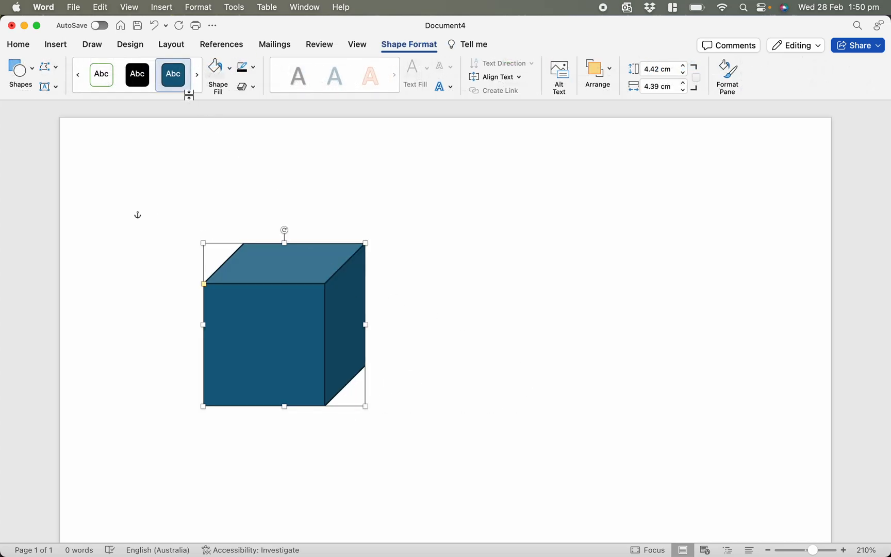
left_click(18, 43)
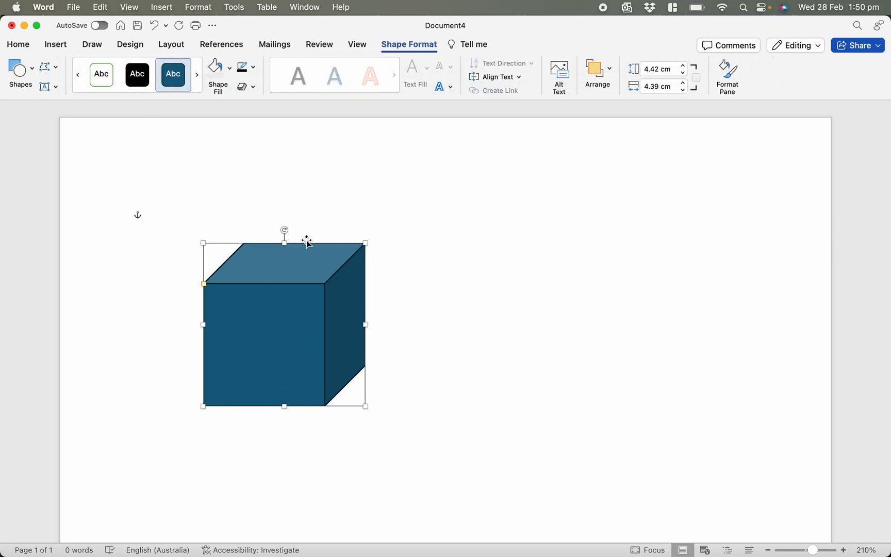
left_click(229, 67)
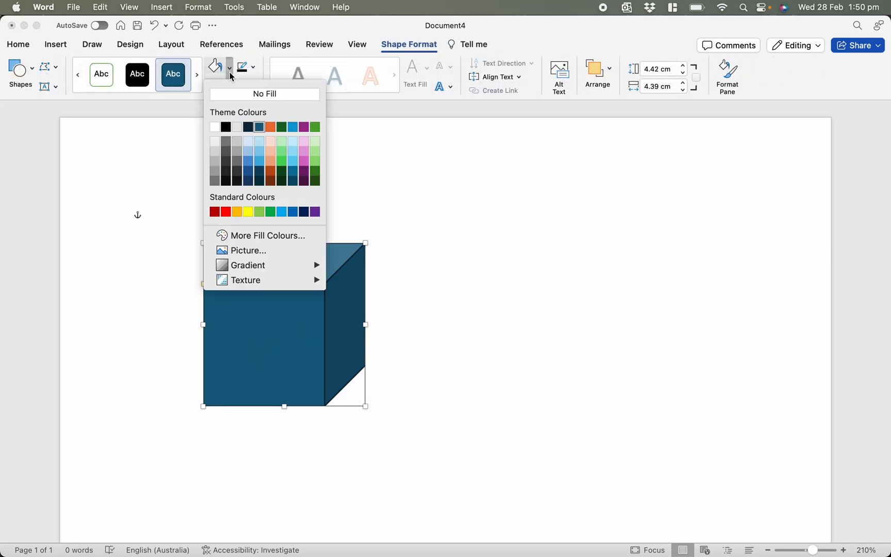
left_click(265, 94)
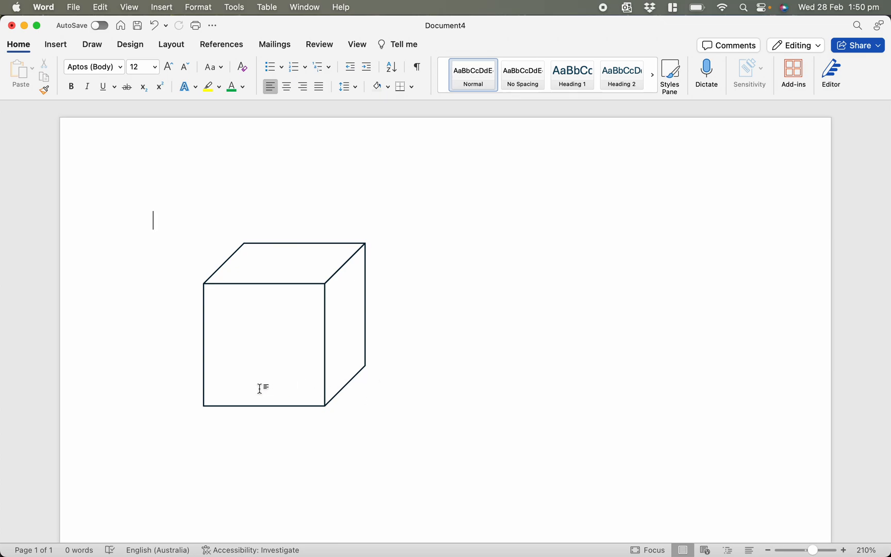
mouse_move(332, 273)
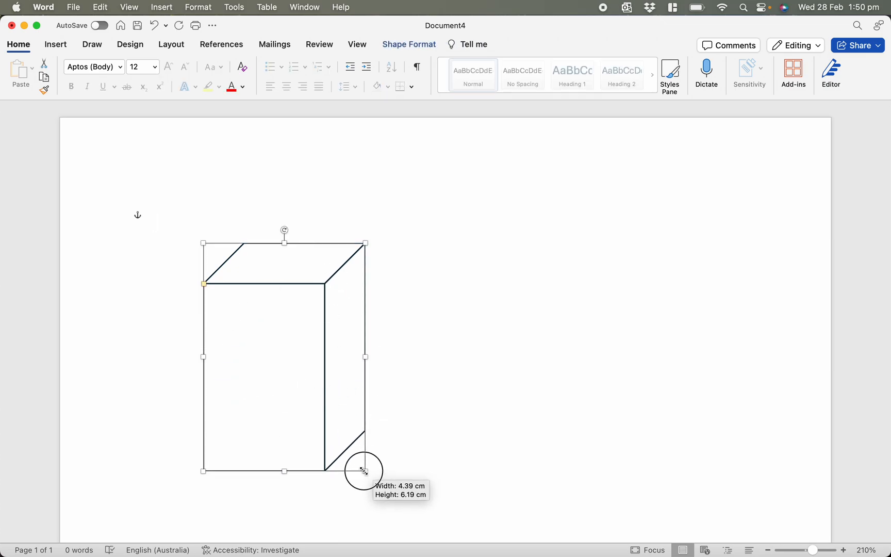
Step: Resize the outline cube by its corner handle to roughly equal, cube-like proportions
left_click_drag(365, 470, 377, 314)
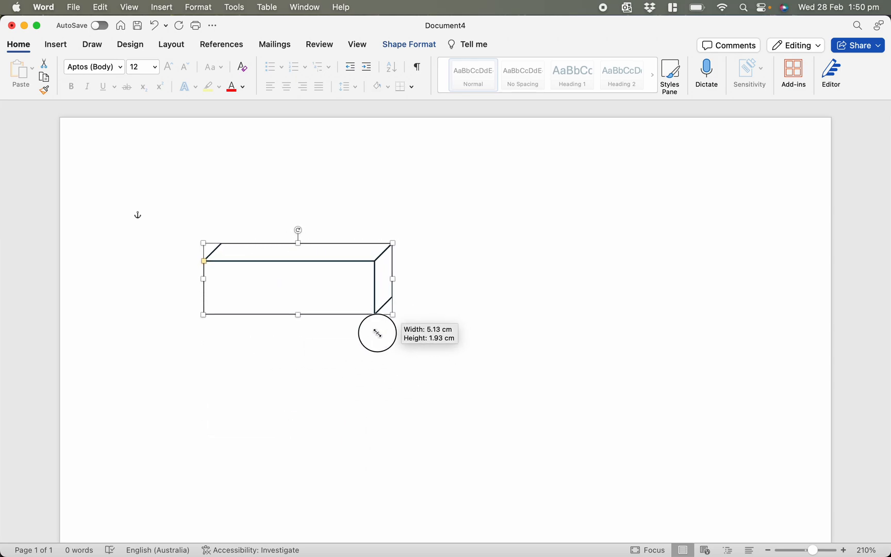
left_click_drag(392, 315, 335, 389)
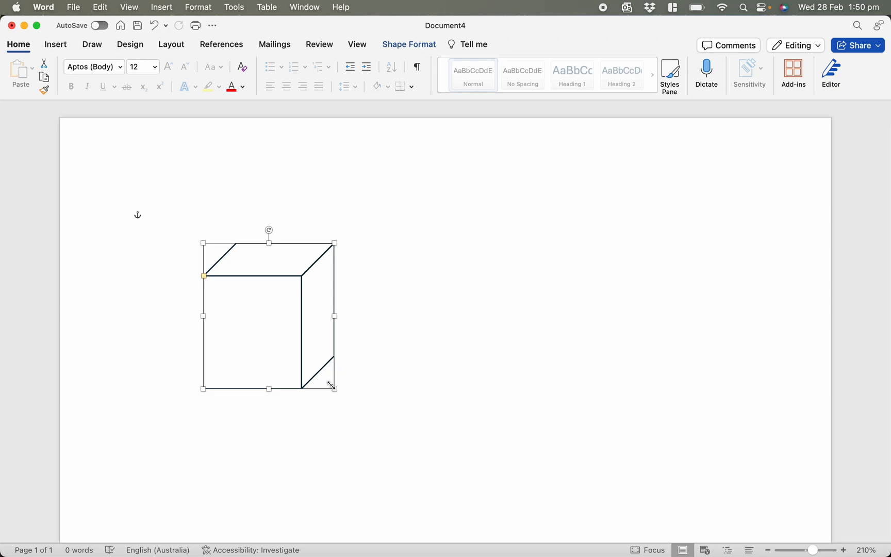
left_click_drag(333, 388, 319, 278)
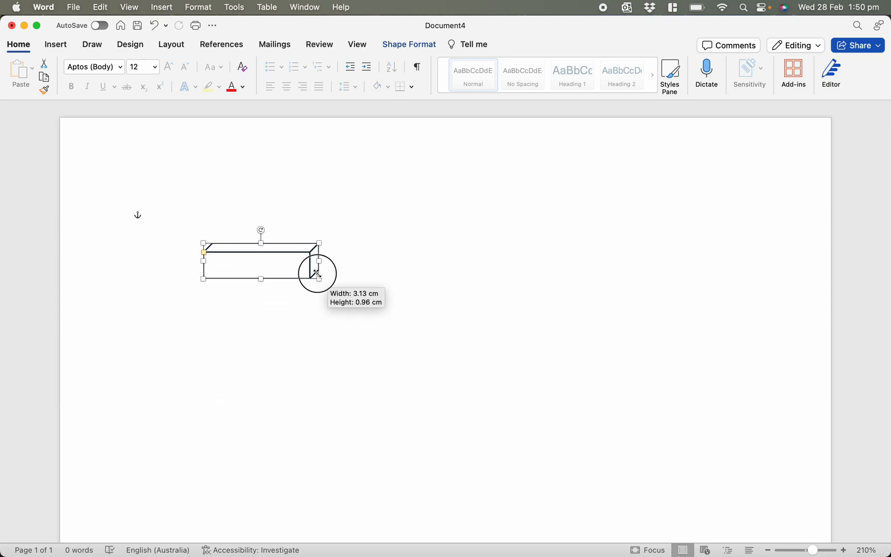
left_click_drag(319, 279, 310, 365)
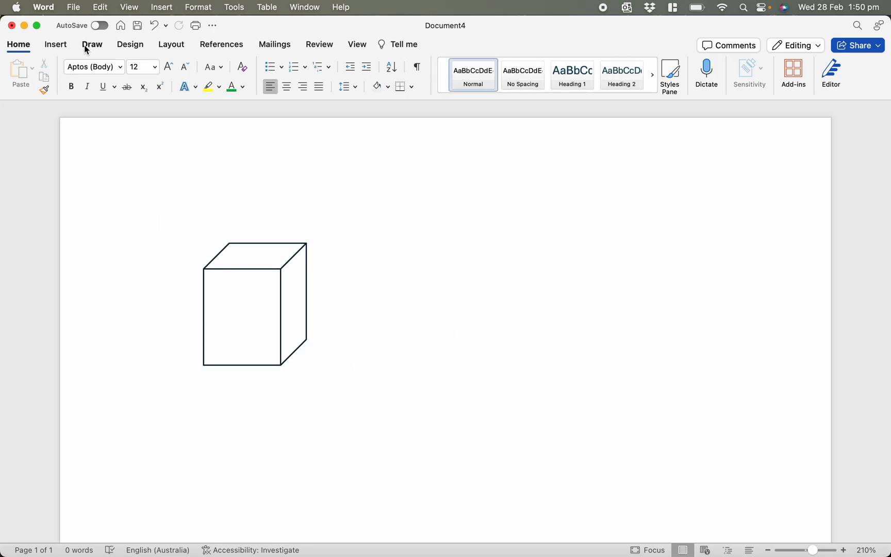
Step: Draw a blue square about 2.6 cm on each side to the right of the cube
left_click(56, 44)
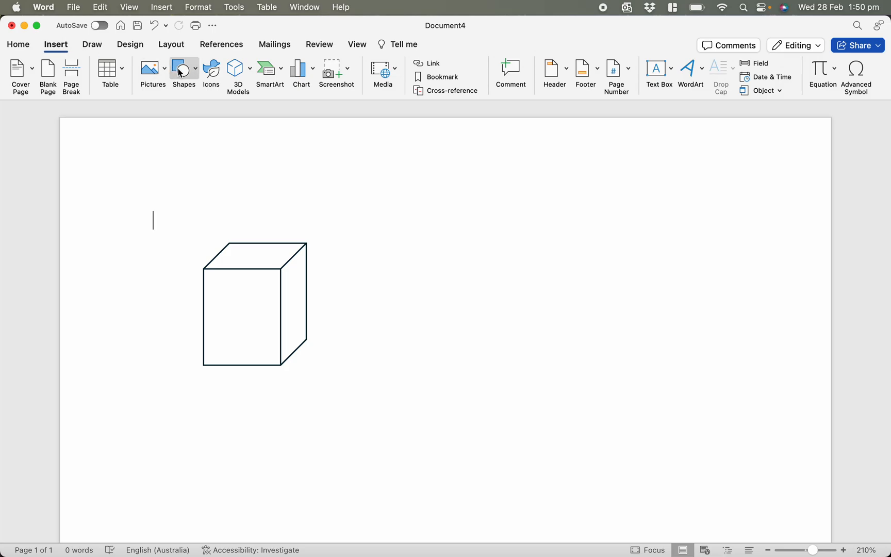
left_click(181, 68)
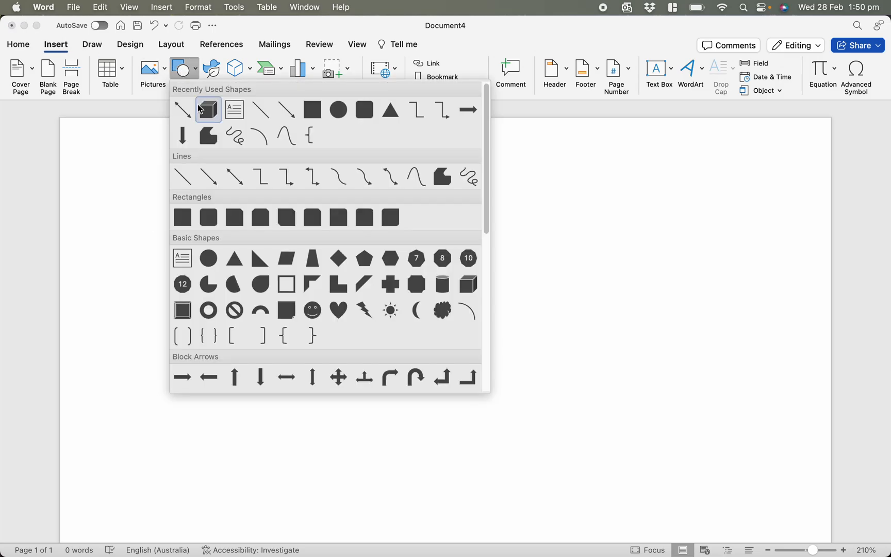
mouse_move(312, 109)
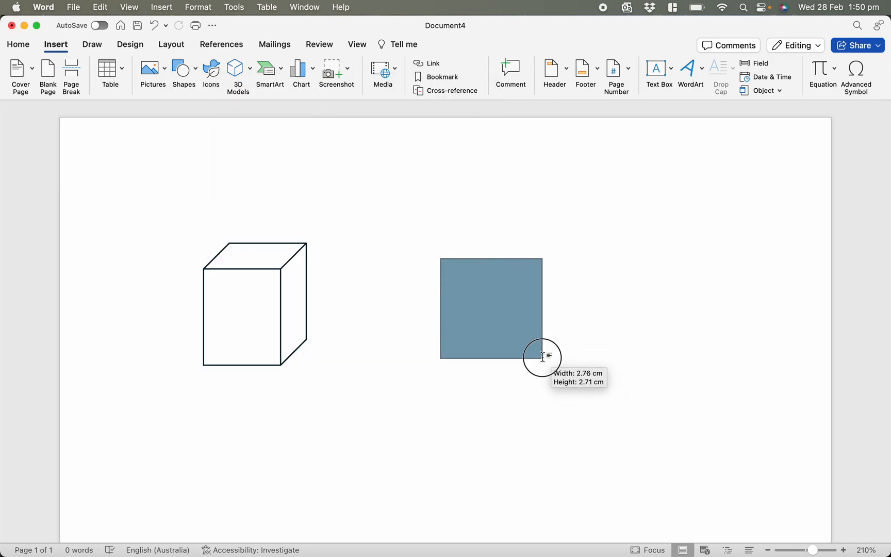
left_click_drag(543, 356, 543, 345)
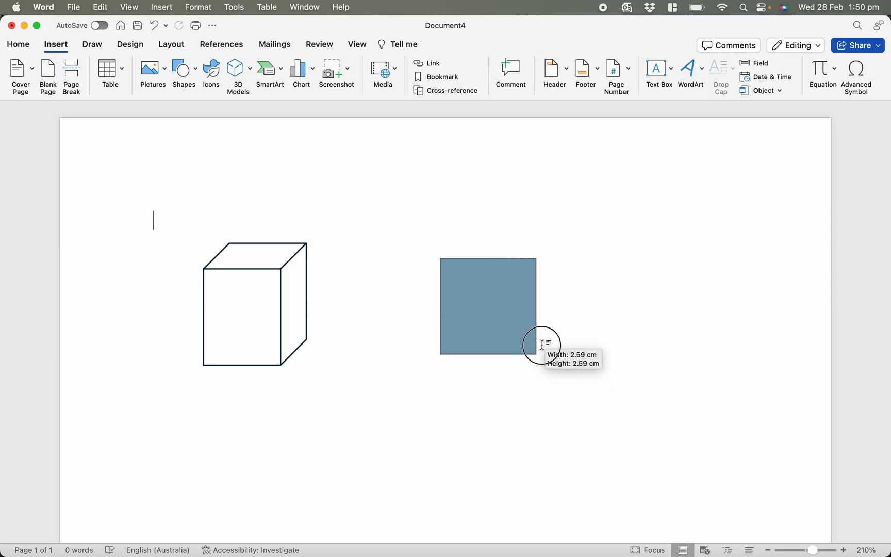
left_click_drag(543, 345, 538, 333)
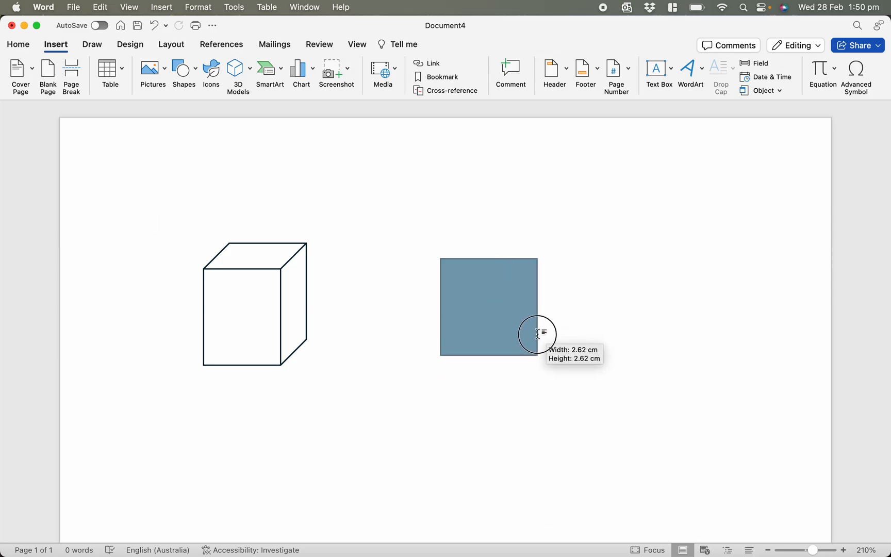
left_click(488, 311)
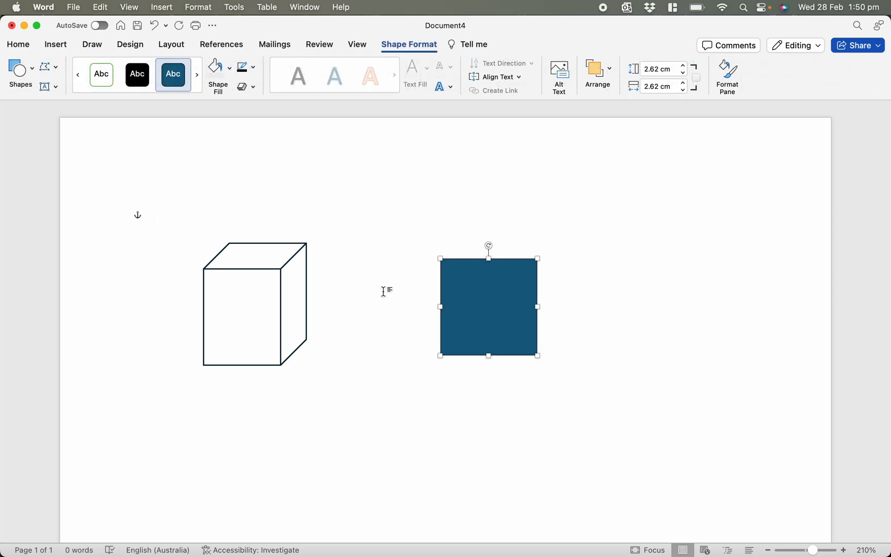
mouse_move(425, 359)
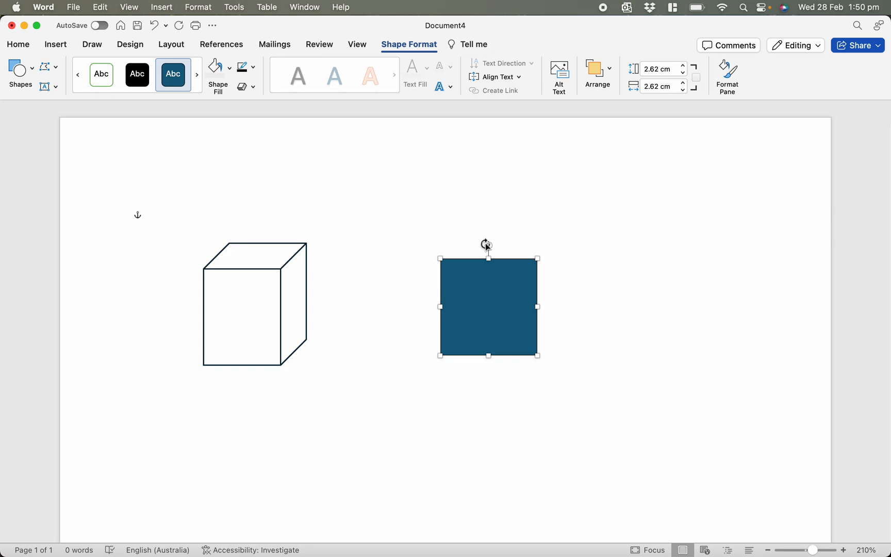
mouse_move(477, 282)
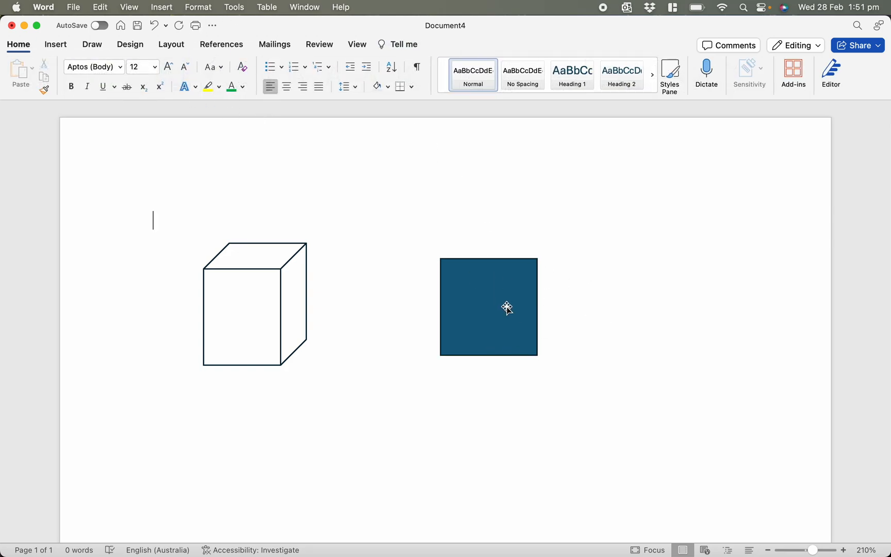
Step: Set the square's Shape Fill to No Fill so only its dark outline shows
left_click(507, 310)
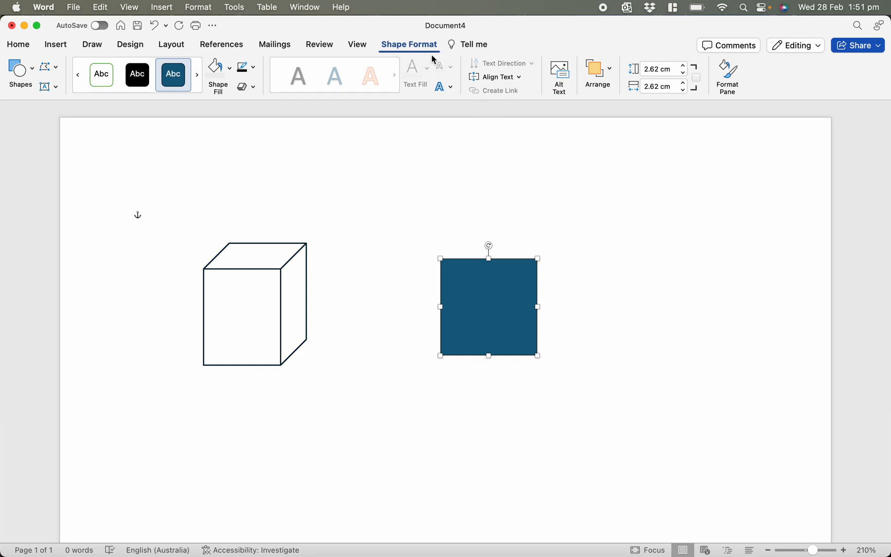
mouse_move(423, 54)
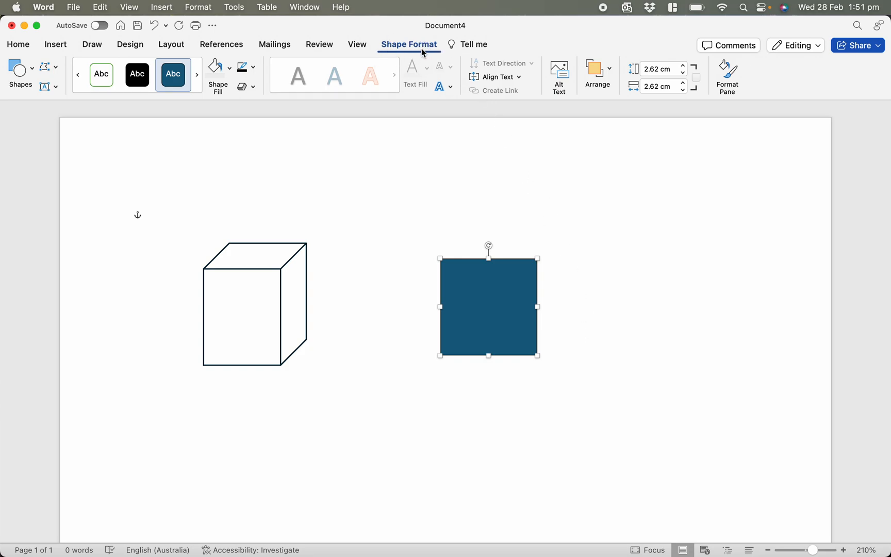
left_click(228, 68)
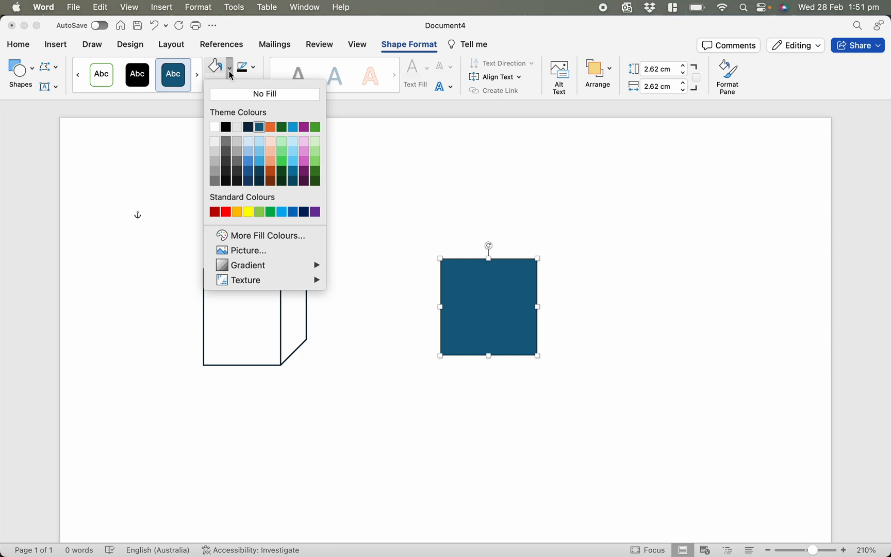
mouse_move(265, 94)
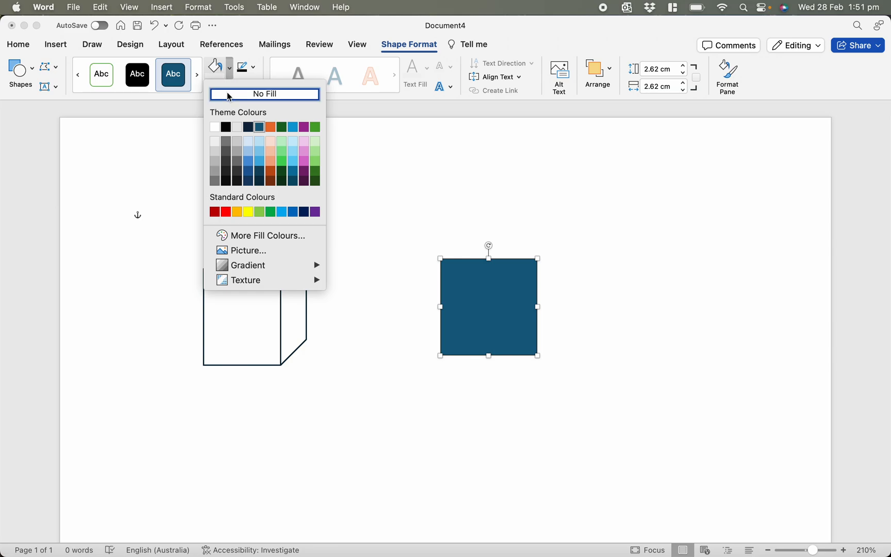
left_click(265, 94)
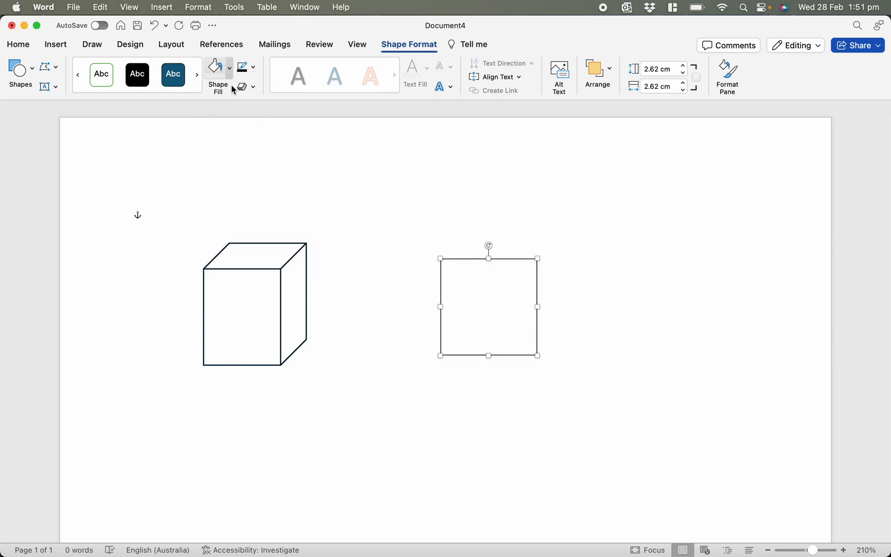
left_click(242, 67)
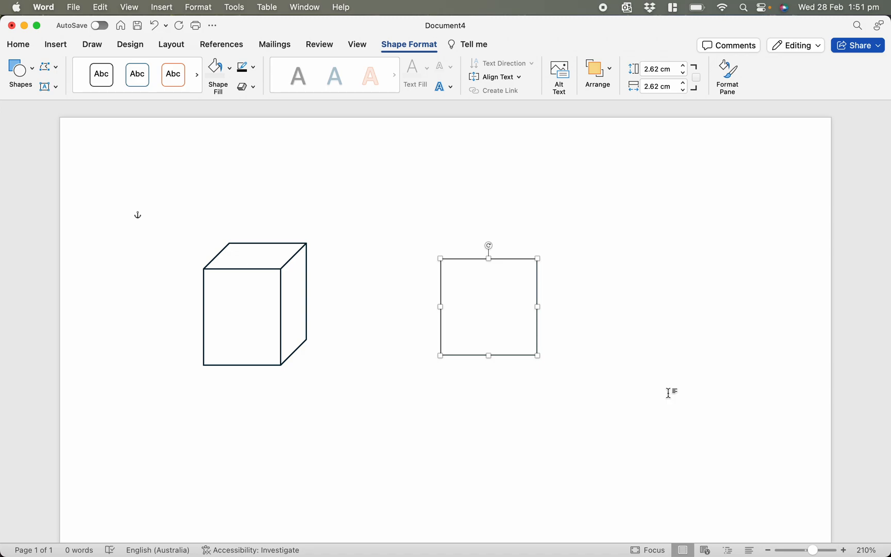
Step: Option-drag a copy of the square and offset it up and to the right of the original
left_click_drag(489, 305, 532, 372)
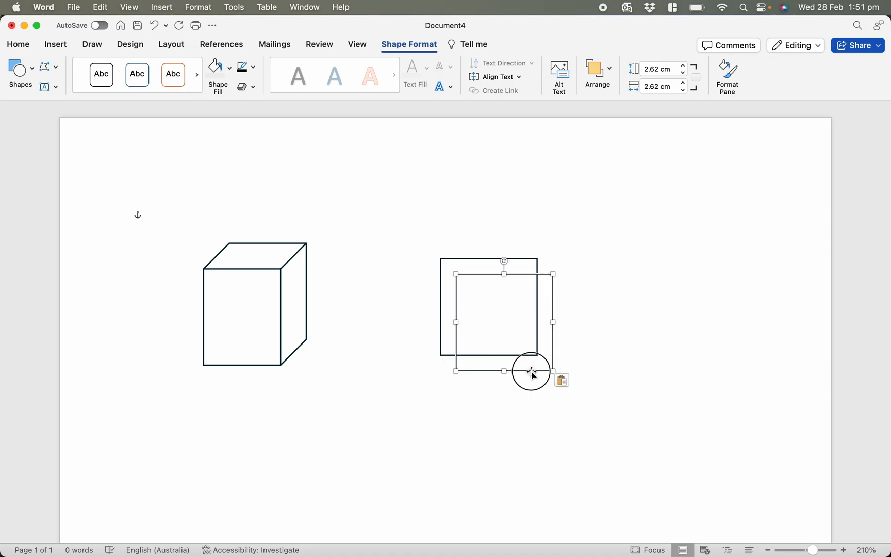
left_click_drag(531, 373, 527, 341)
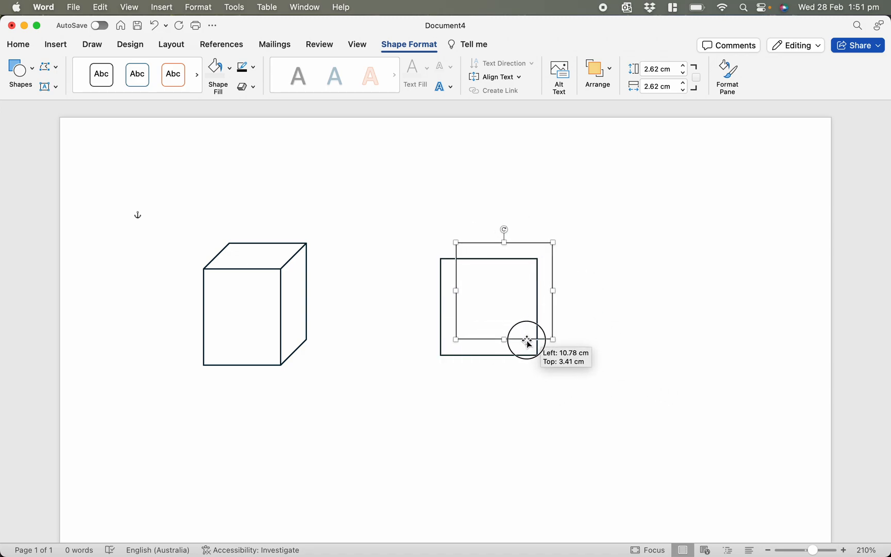
left_click_drag(526, 340, 551, 326)
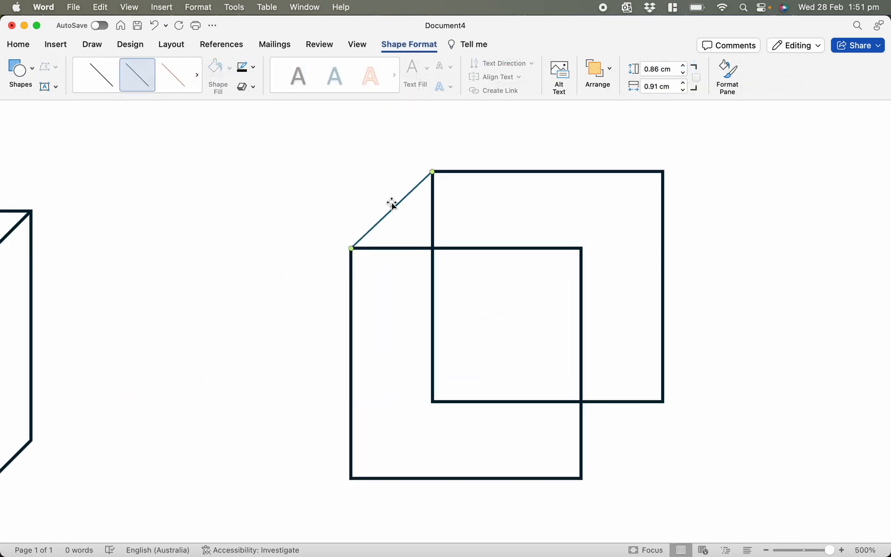
mouse_move(345, 175)
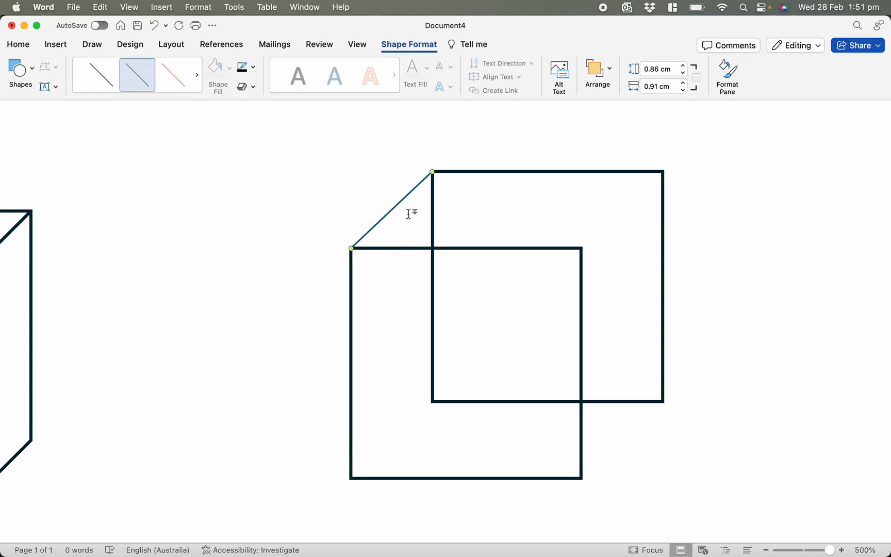
mouse_move(409, 65)
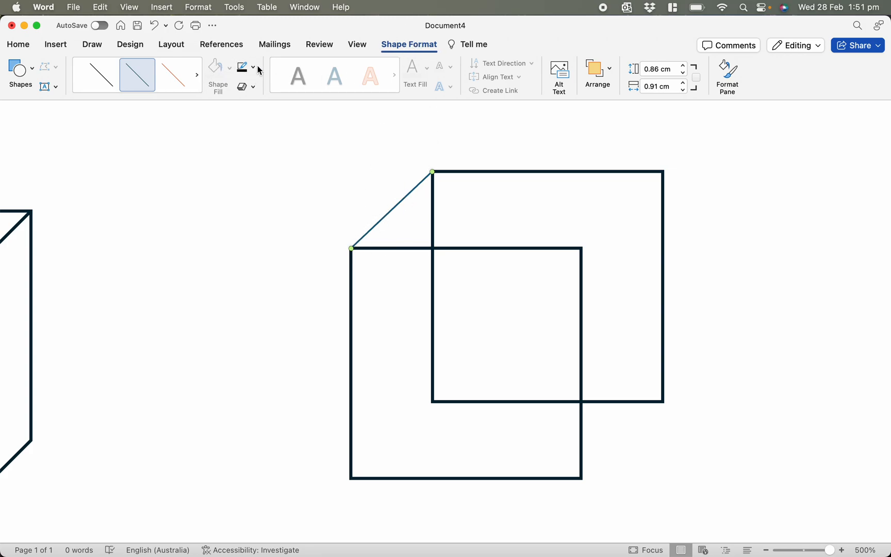
Step: Thicken the diagonal edge's outline weight and draw the remaining corner-connecting line
left_click(252, 67)
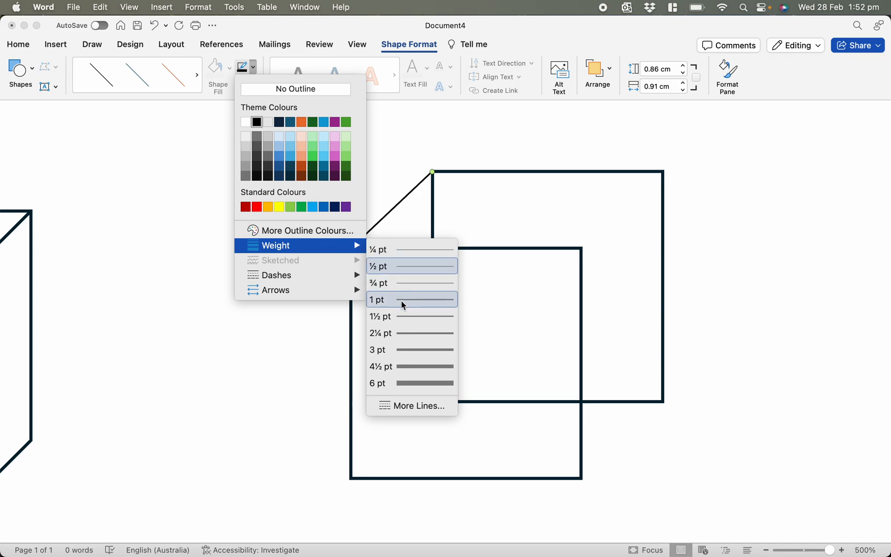
left_click(411, 301)
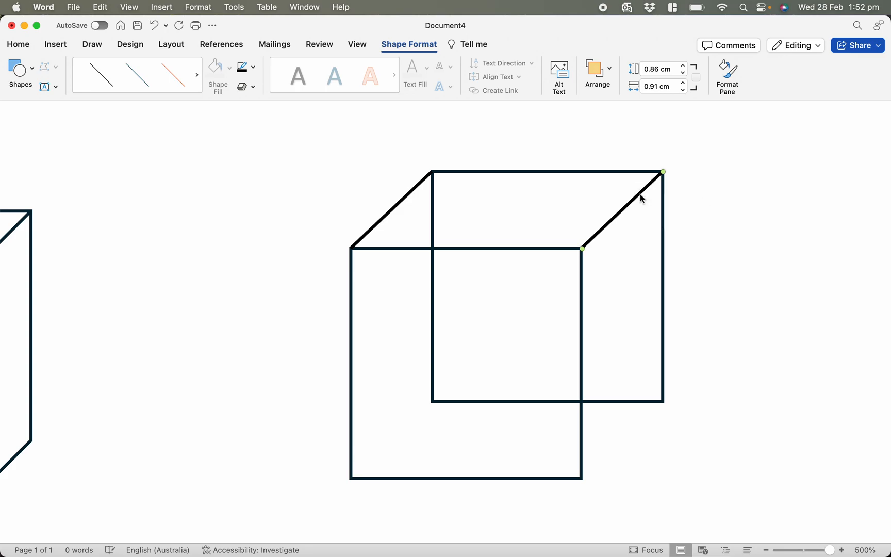
left_click_drag(642, 198, 609, 456)
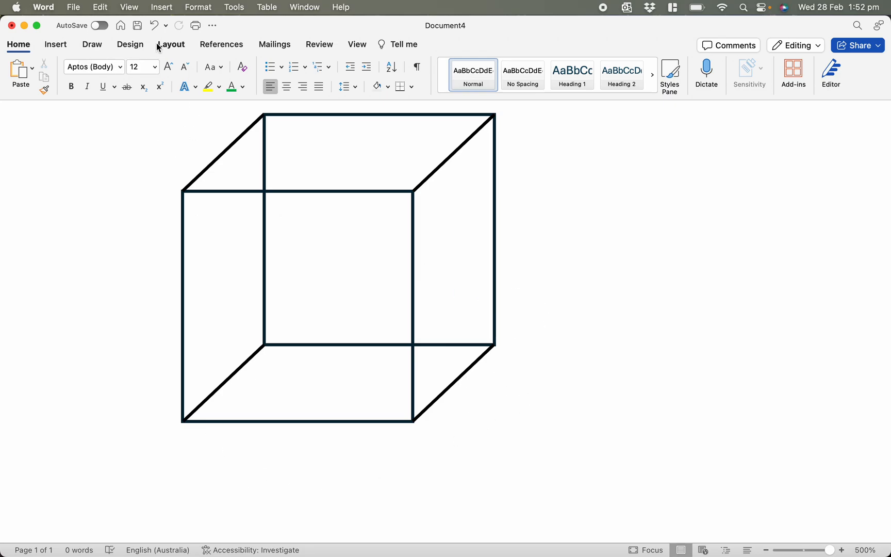
Step: Draw a text box reading '4 cm' and move it against the cube's right side
left_click(55, 44)
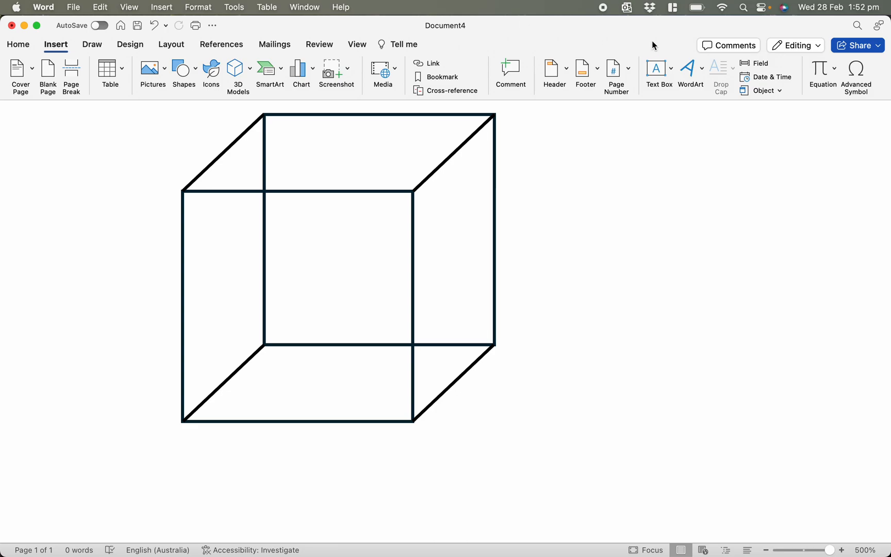
left_click(671, 68)
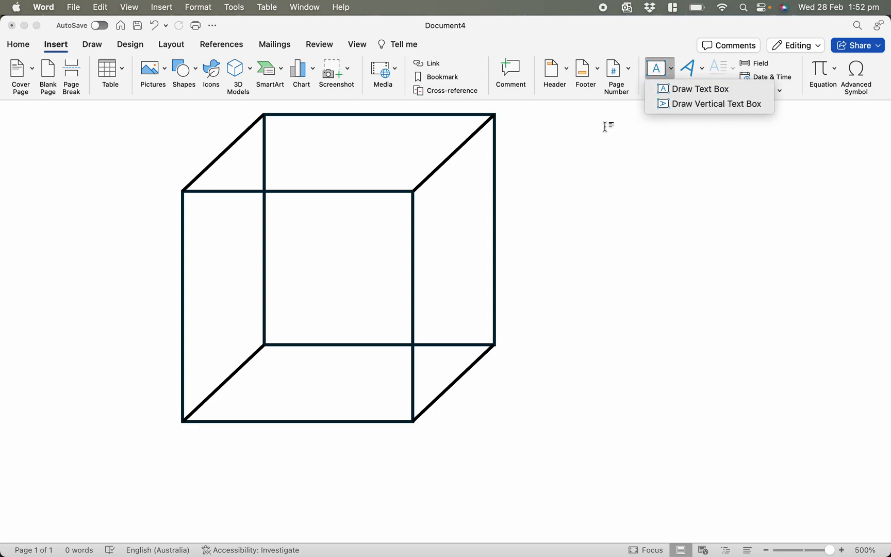
left_click(702, 88)
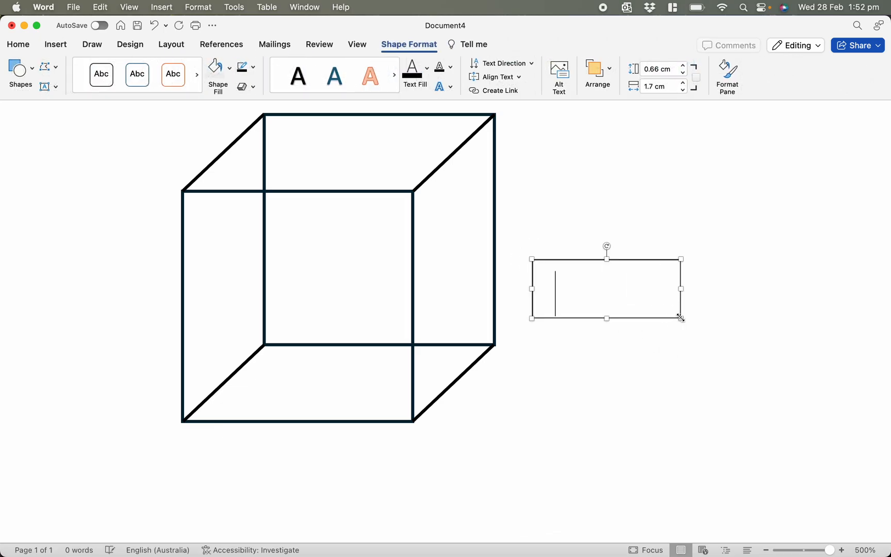
type("4 cm")
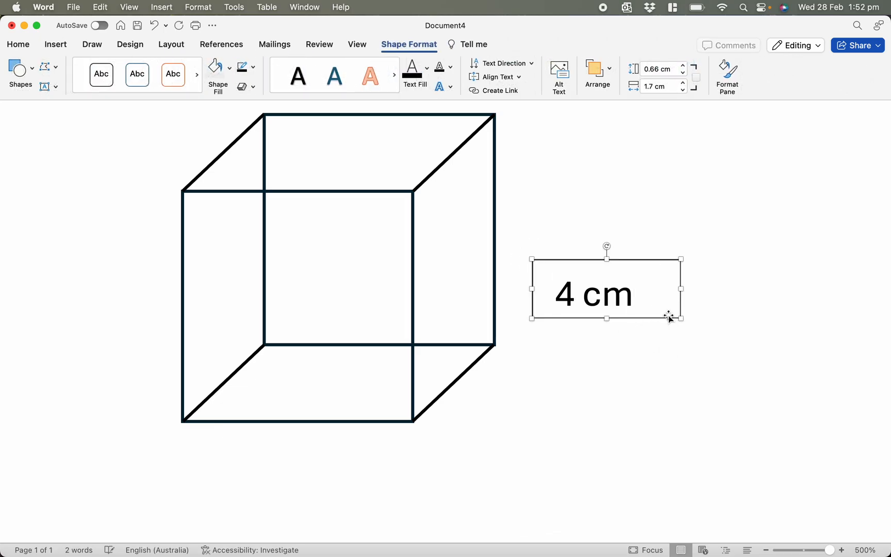
left_click_drag(675, 319, 668, 326)
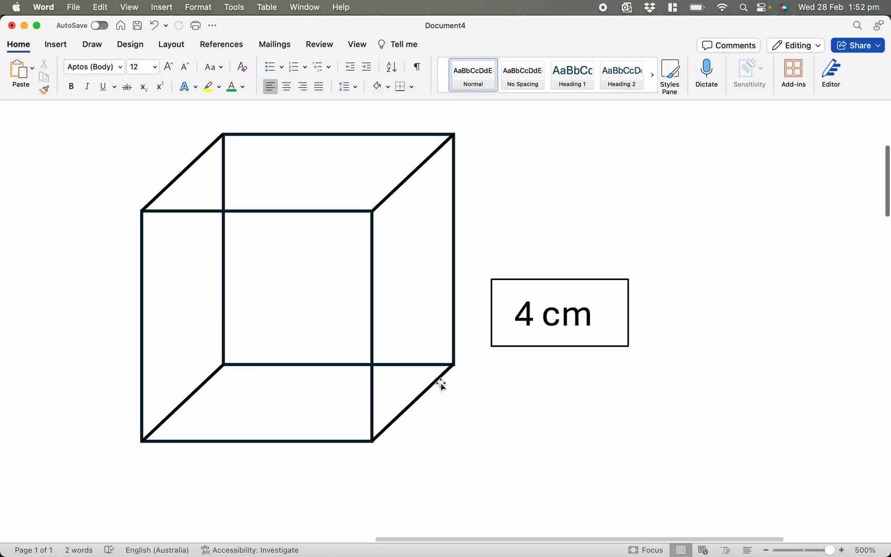
mouse_move(628, 351)
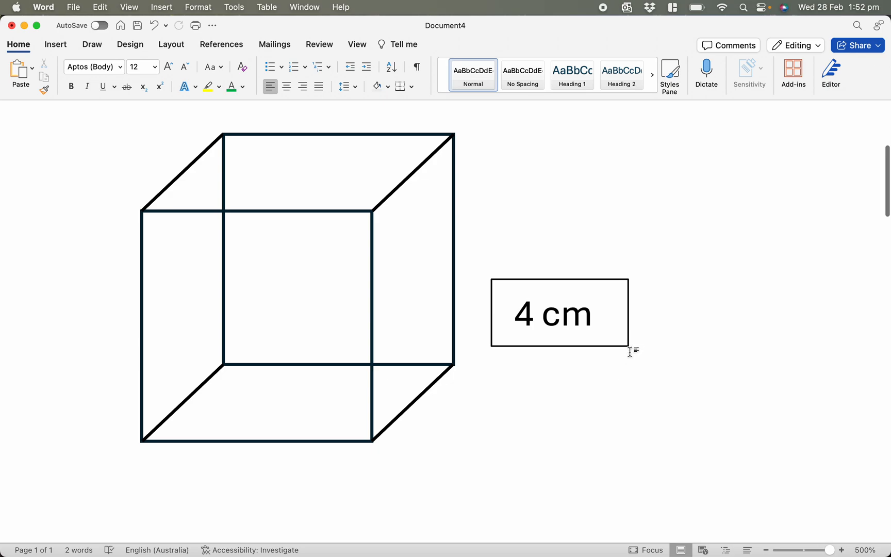
left_click(559, 314)
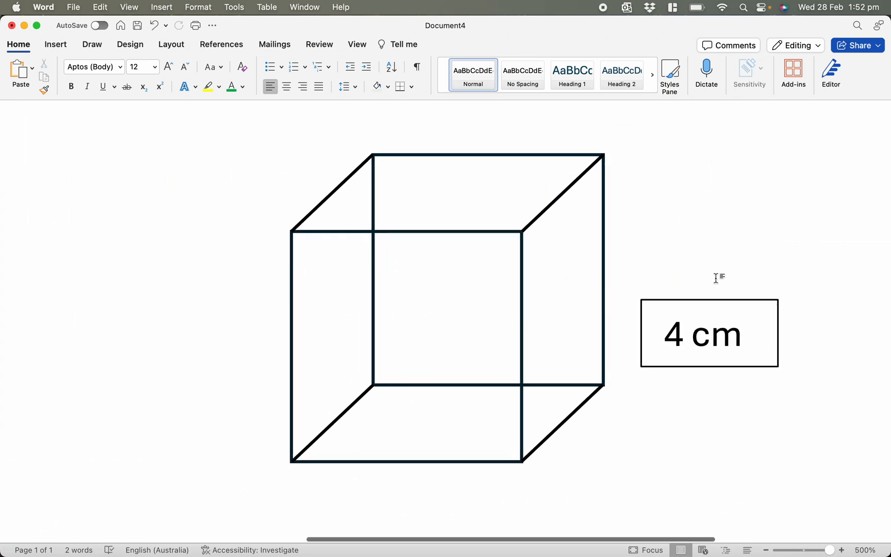
left_click_drag(709, 333, 656, 339)
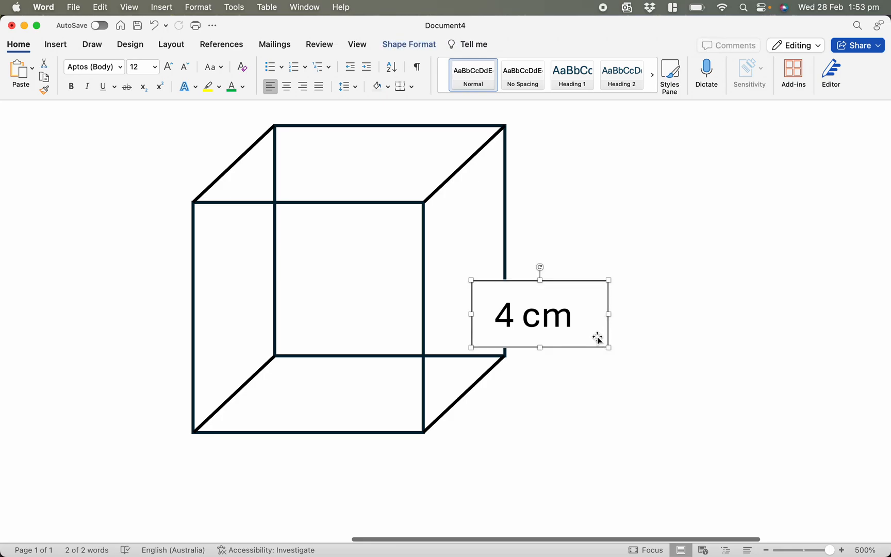
mouse_move(487, 165)
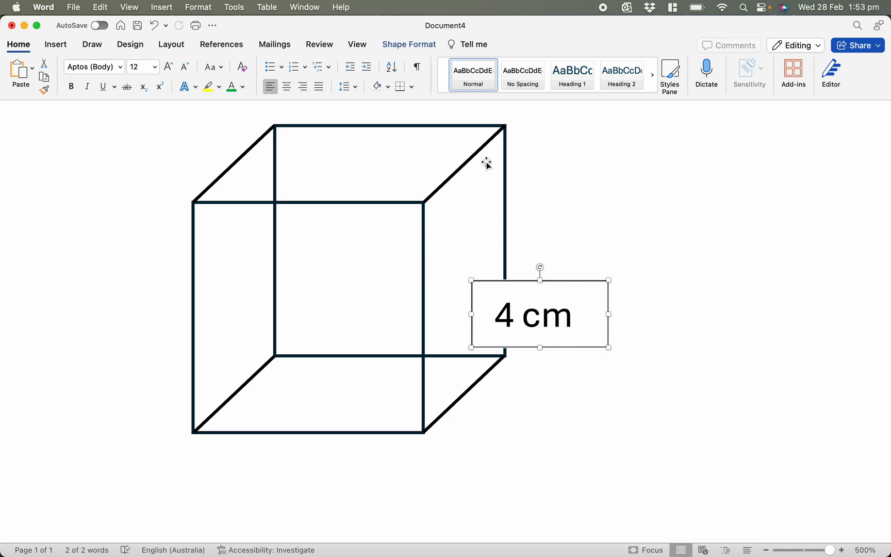
Step: Give the '4 cm' label No Fill and No Outline so the cube shows through
left_click(408, 44)
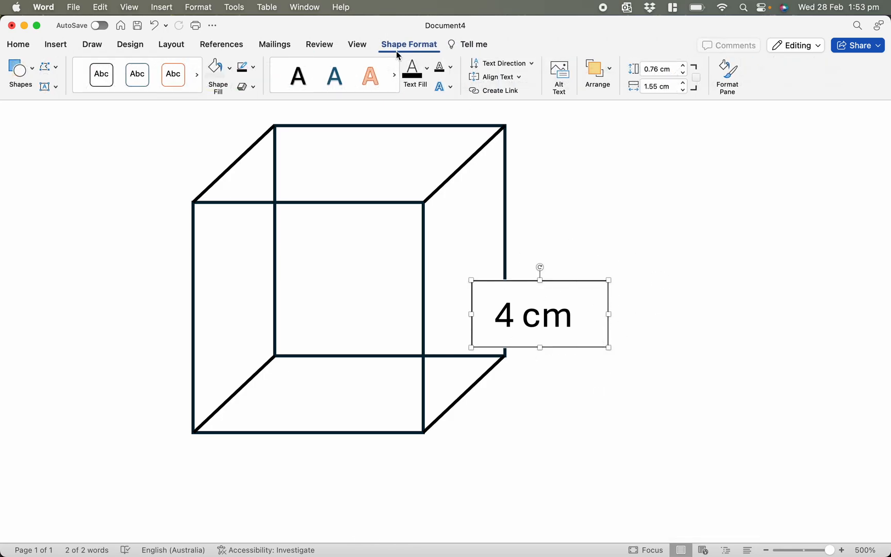
left_click(229, 67)
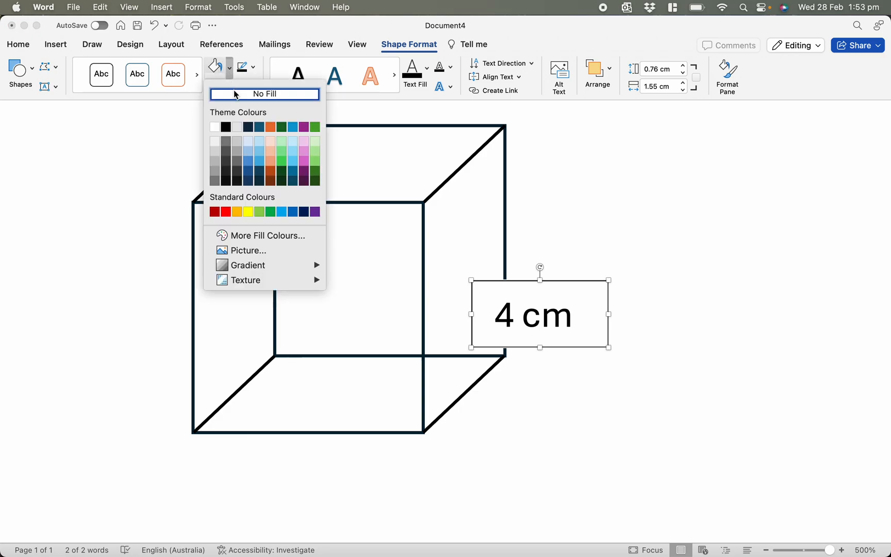
left_click(264, 94)
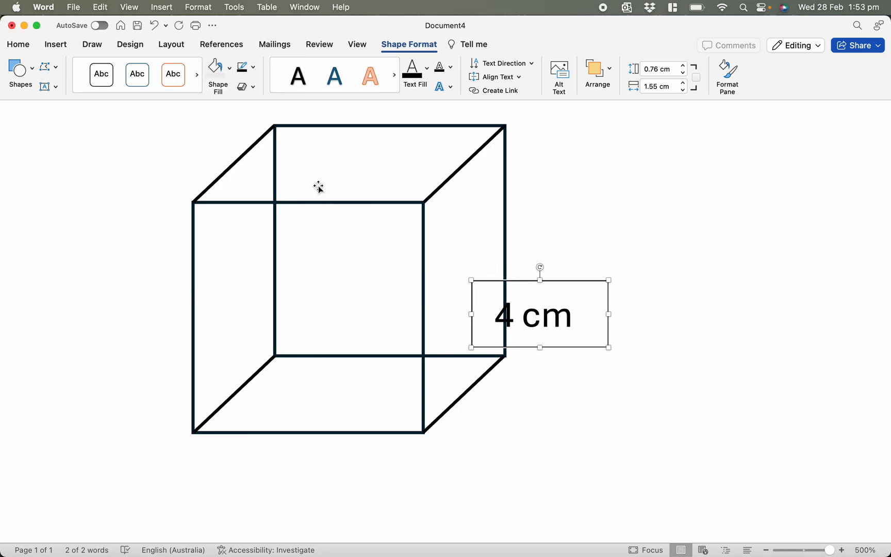
left_click(253, 67)
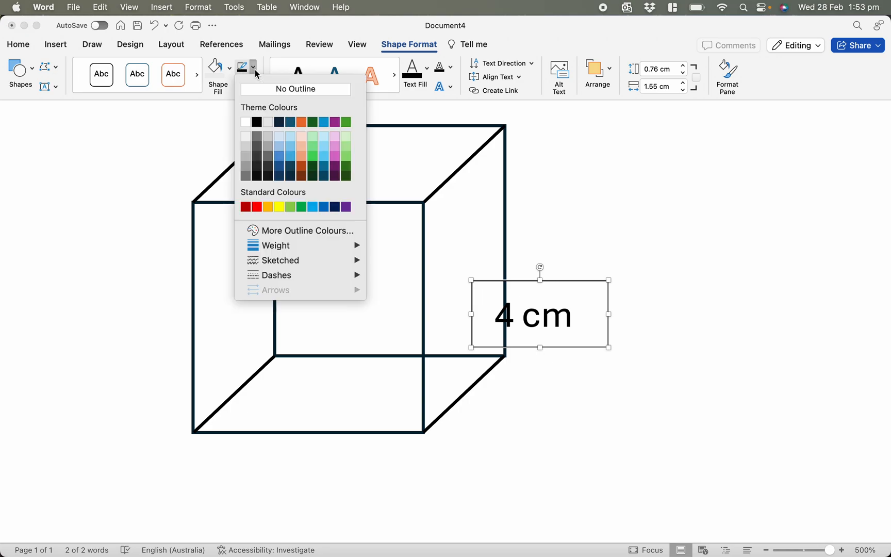
left_click(295, 88)
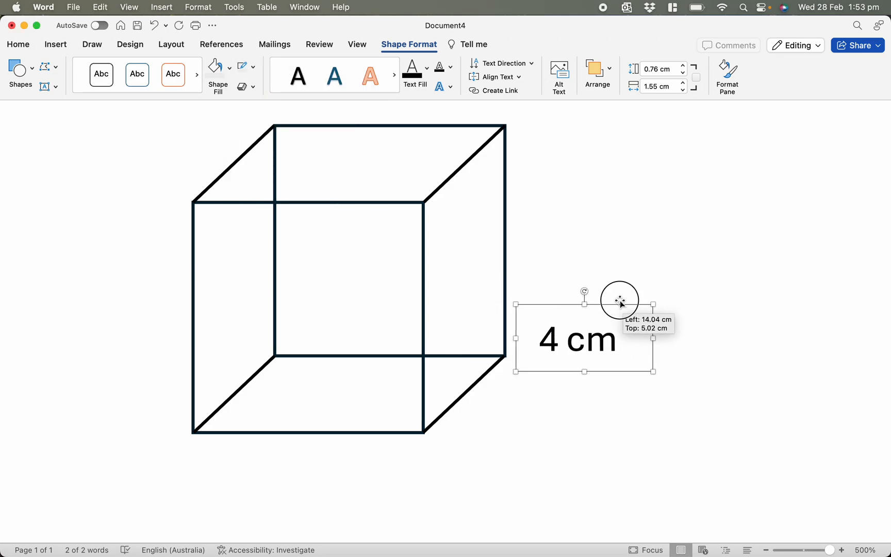
Step: Place copies of the '4 cm' label at the cube's vertical edge, depth edge and beneath its base
left_click_drag(620, 299, 594, 216)
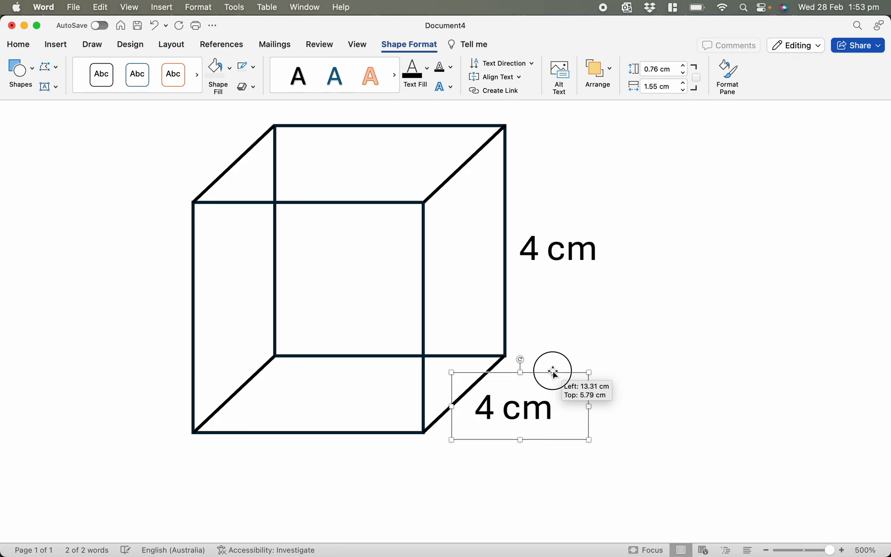
left_click_drag(551, 373, 369, 452)
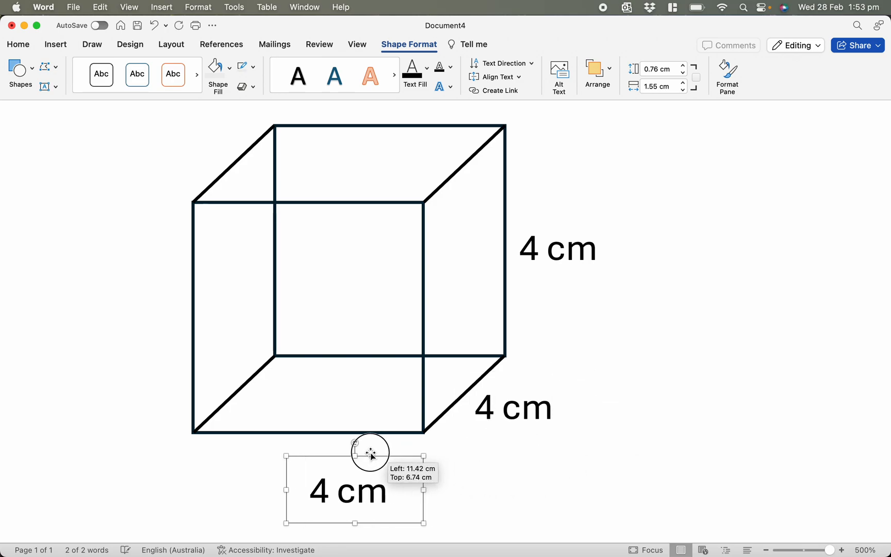
left_click_drag(370, 455, 333, 424)
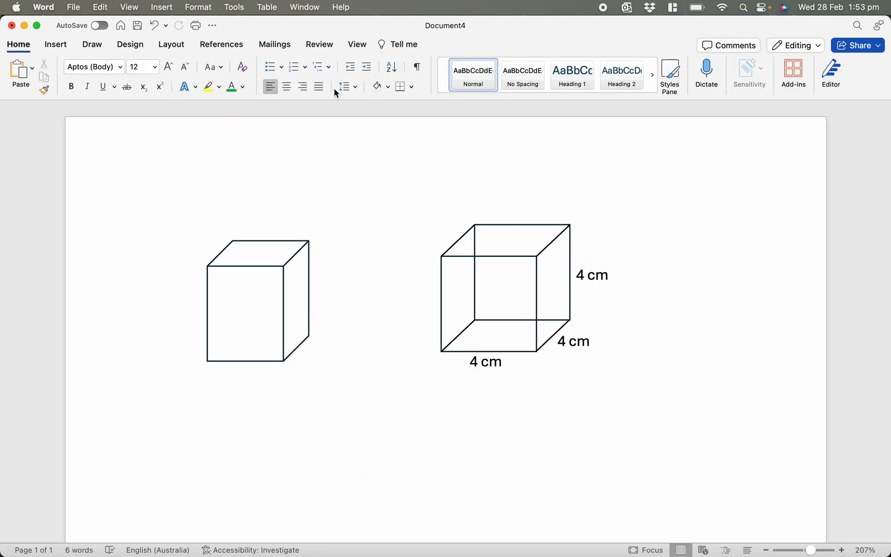
Step: Delete the small plain cube, leaving only the labelled wireframe cube
left_click(257, 305)
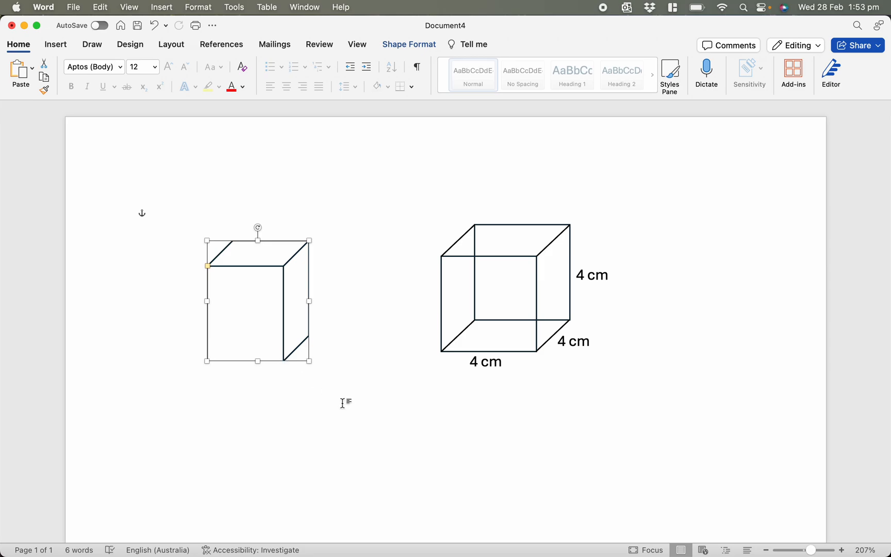
key("Delete")
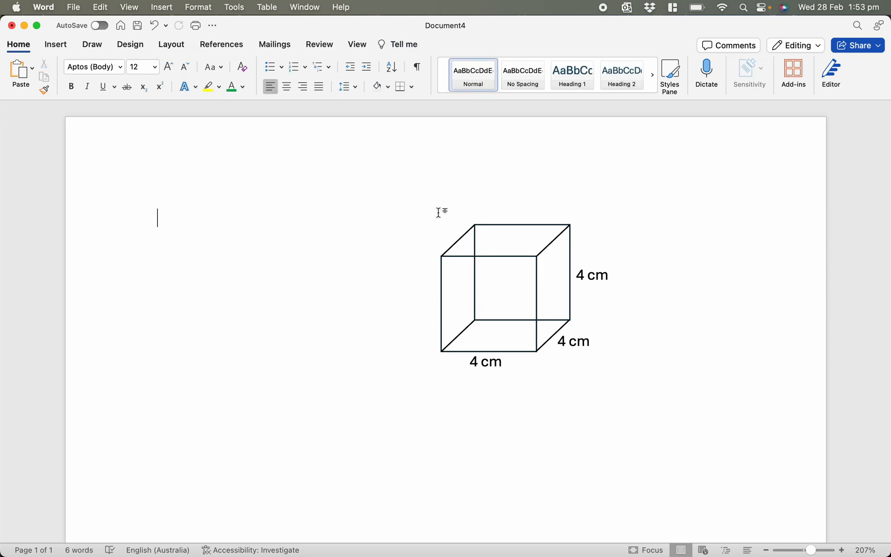
left_click(578, 342)
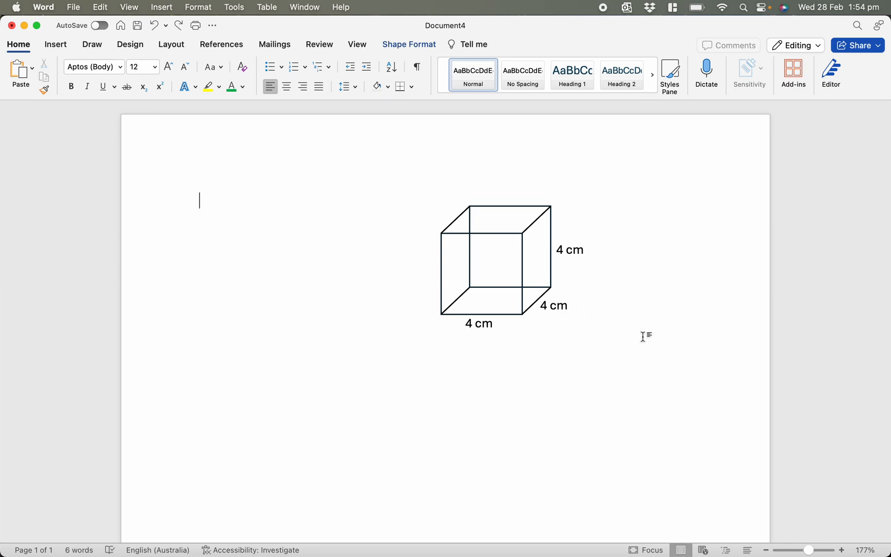
scroll("down", 3)
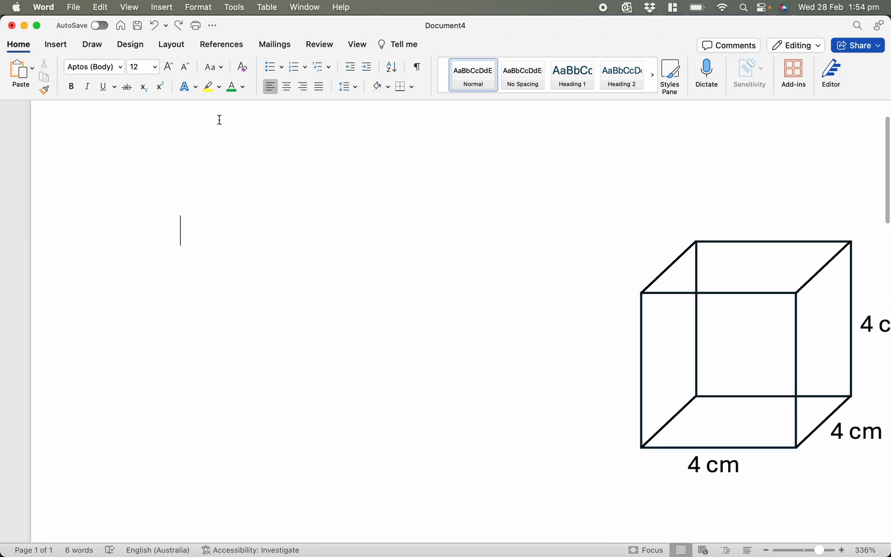
left_click(56, 44)
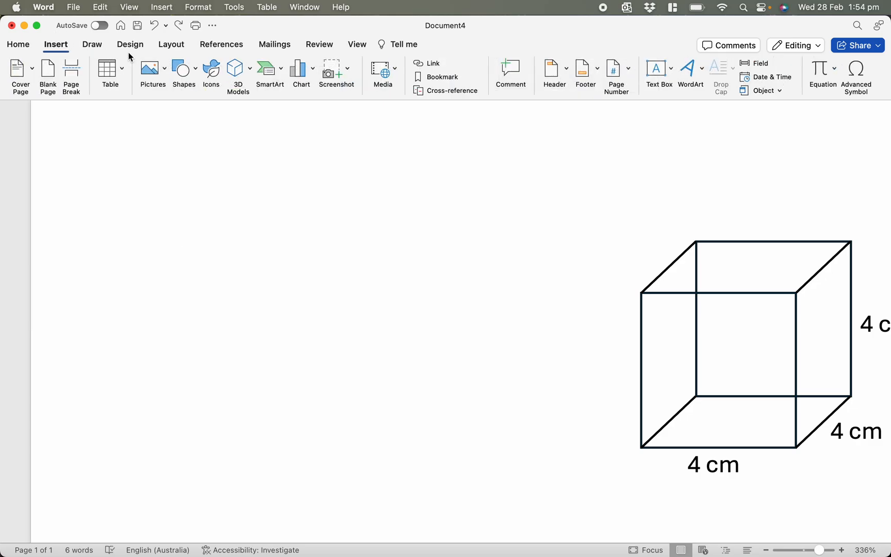
left_click(180, 70)
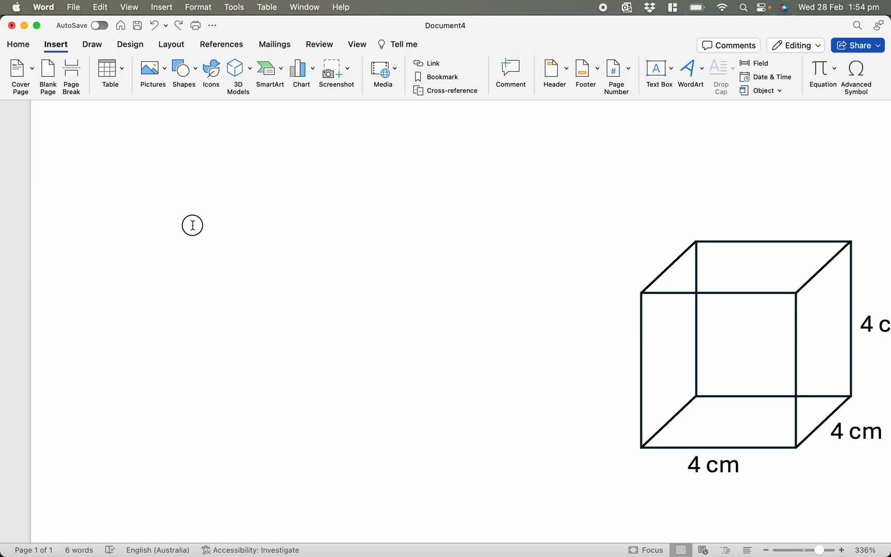
left_click_drag(193, 226, 361, 294)
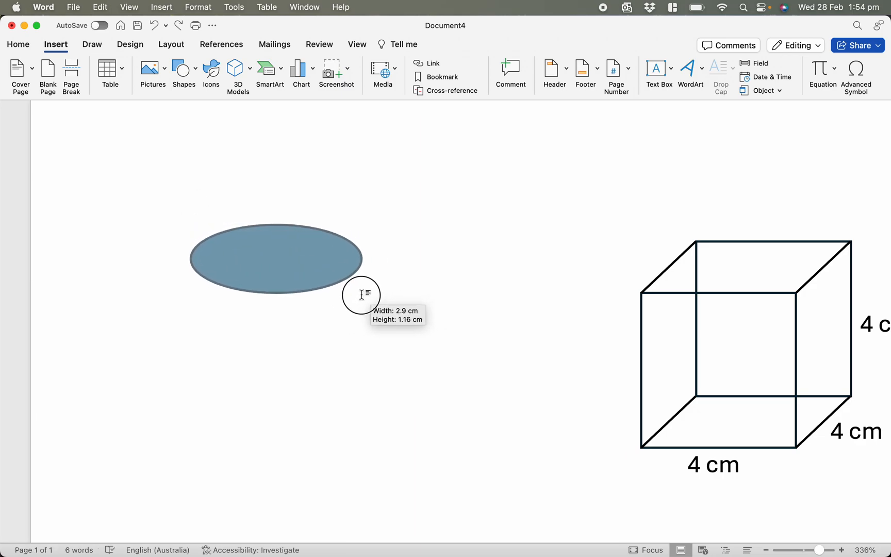
left_click_drag(362, 294, 359, 299)
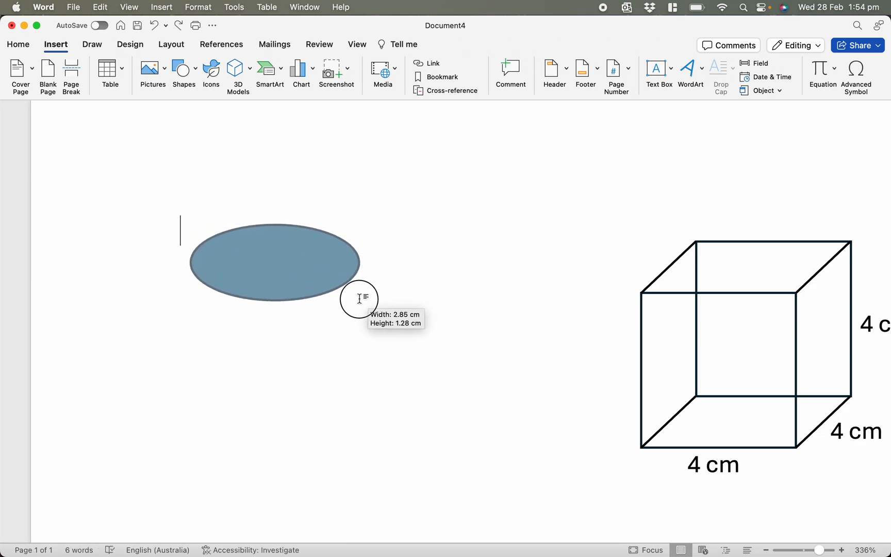
left_click_drag(359, 299, 356, 251)
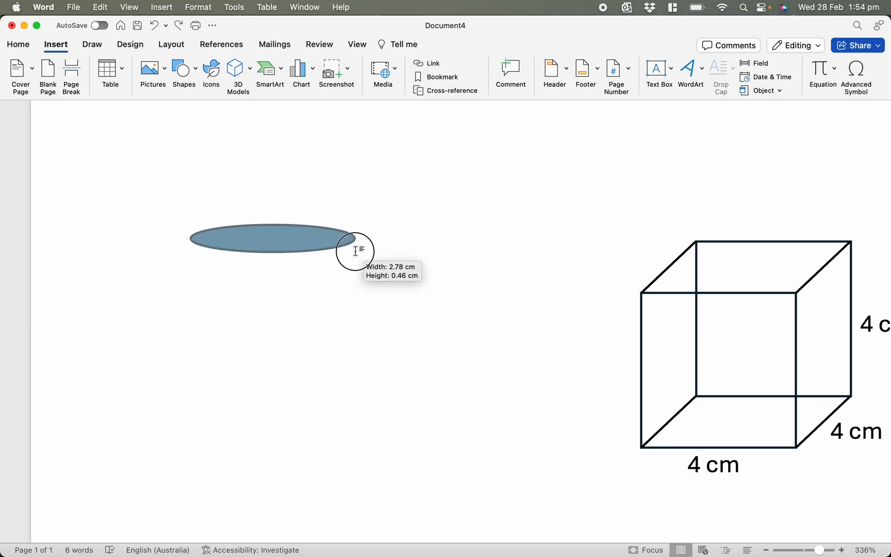
left_click(19, 44)
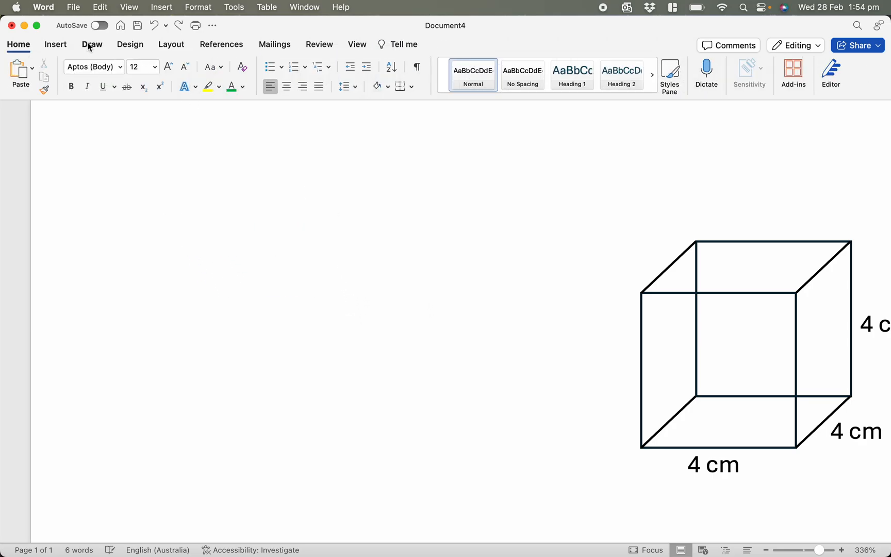
left_click(182, 69)
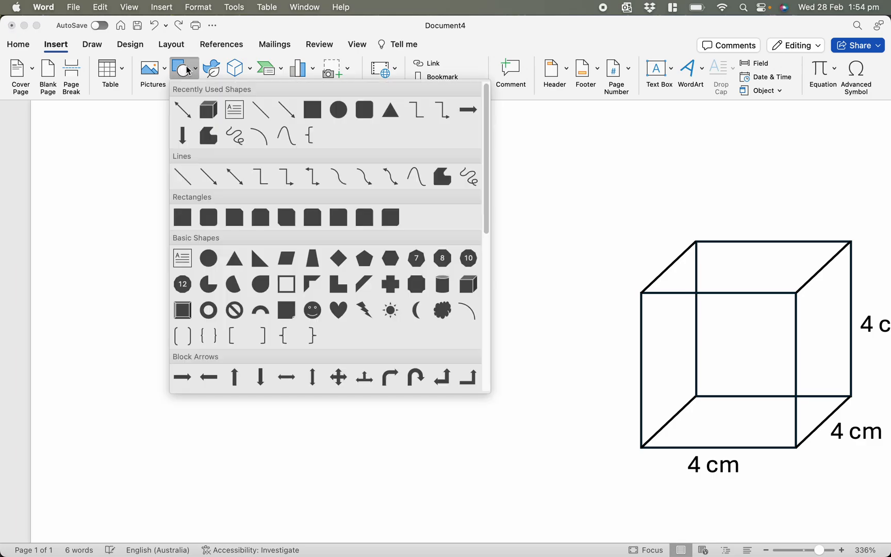
left_click(213, 238)
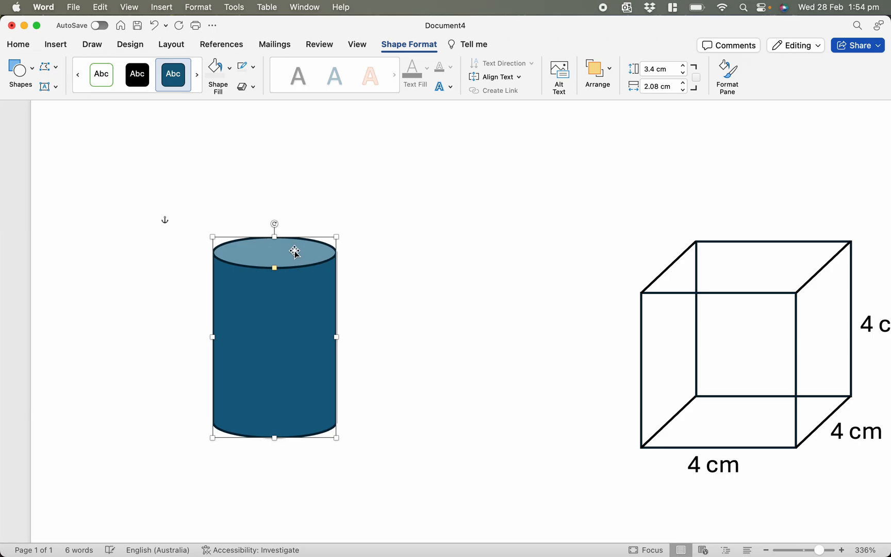
mouse_move(312, 263)
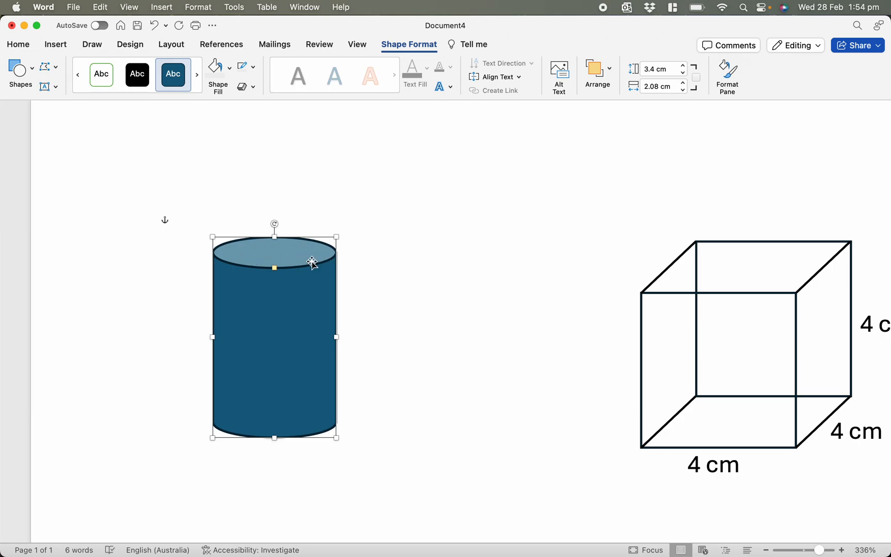
key("delete")
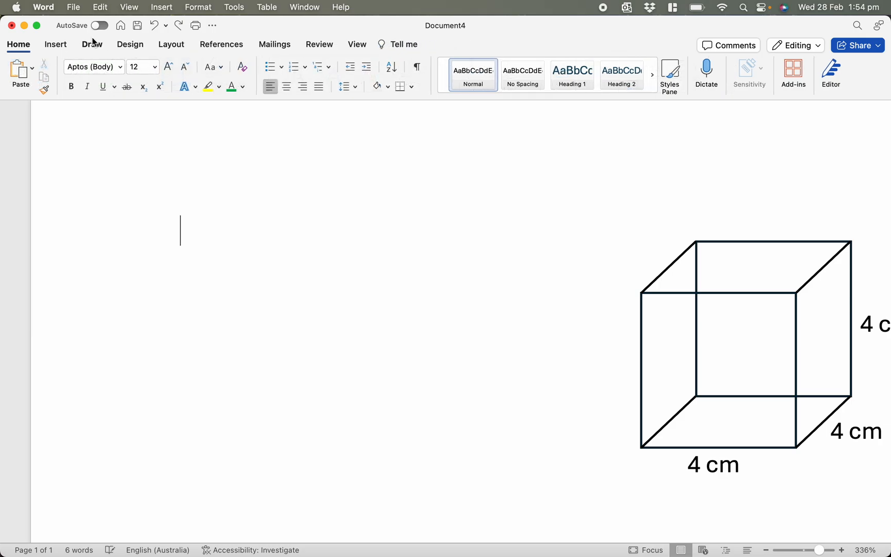
Step: Draw a flattened, unfilled black-outlined ellipse left of the cube as a cylinder top
left_click(55, 44)
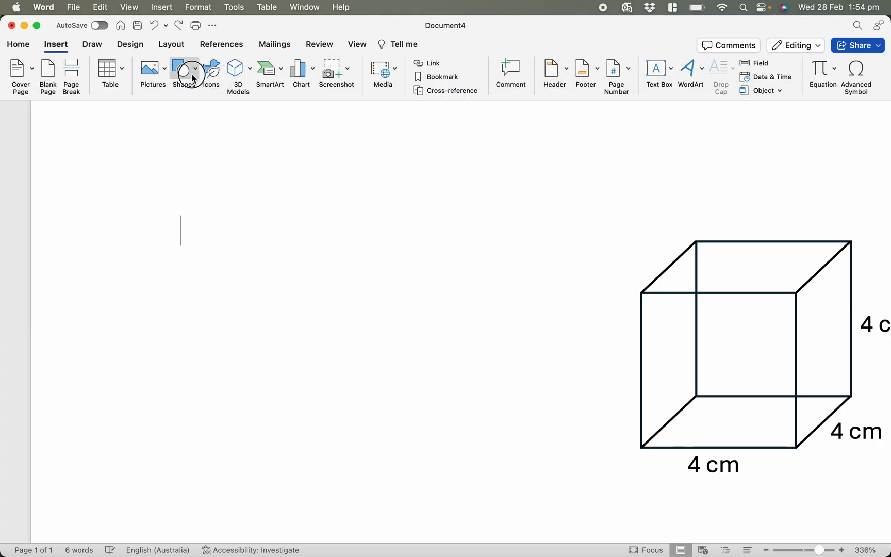
left_click(183, 70)
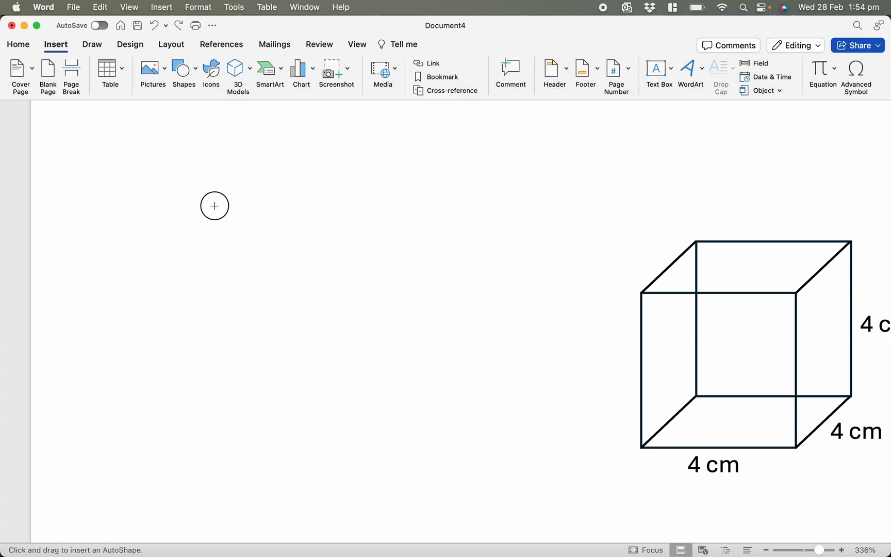
left_click_drag(214, 205, 355, 314)
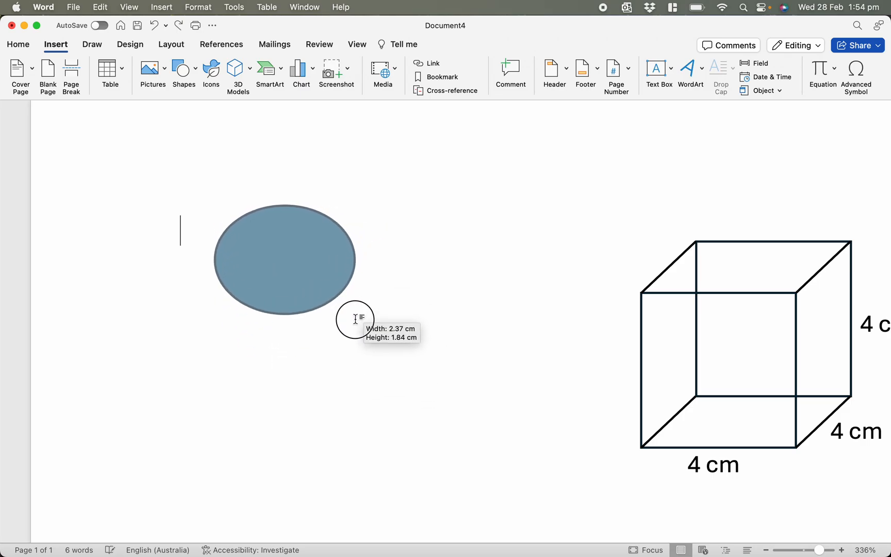
left_click_drag(355, 319, 359, 279)
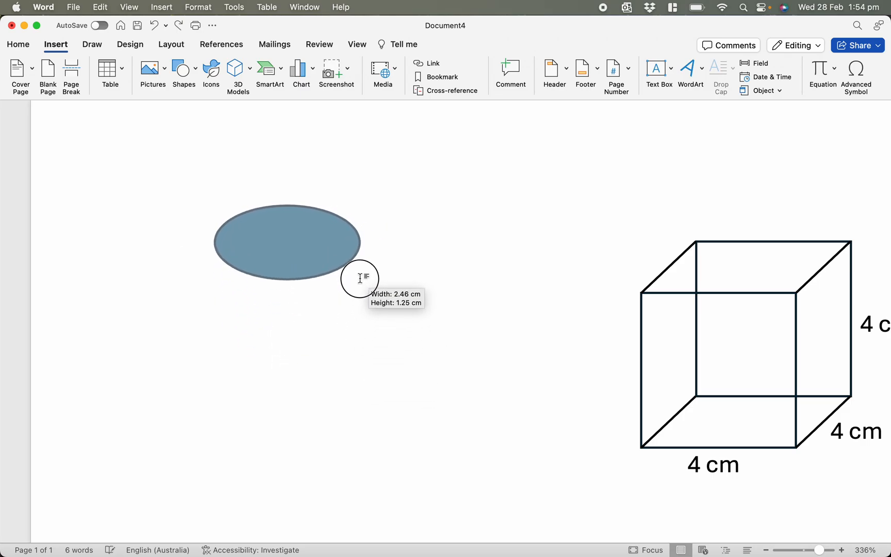
left_click(287, 241)
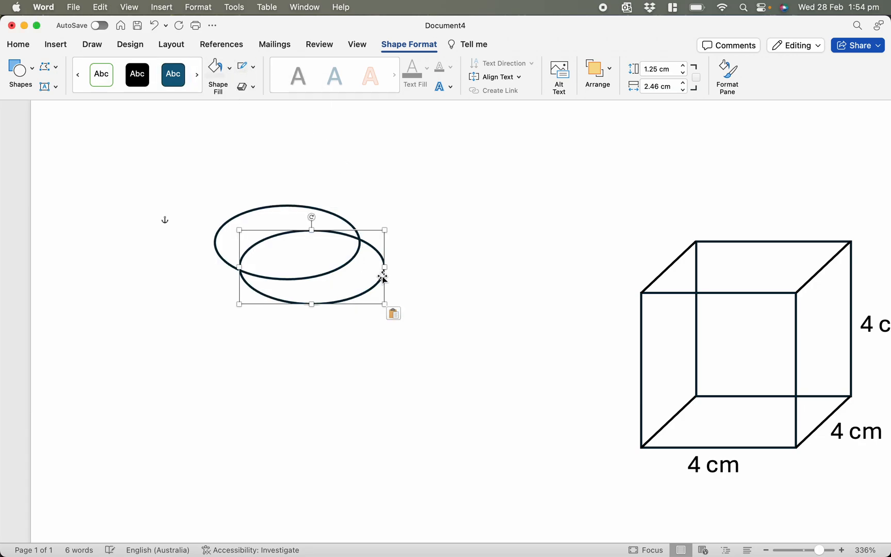
Step: Option-drag a copy of the ellipse and align it directly below the first
left_click_drag(384, 268, 361, 330)
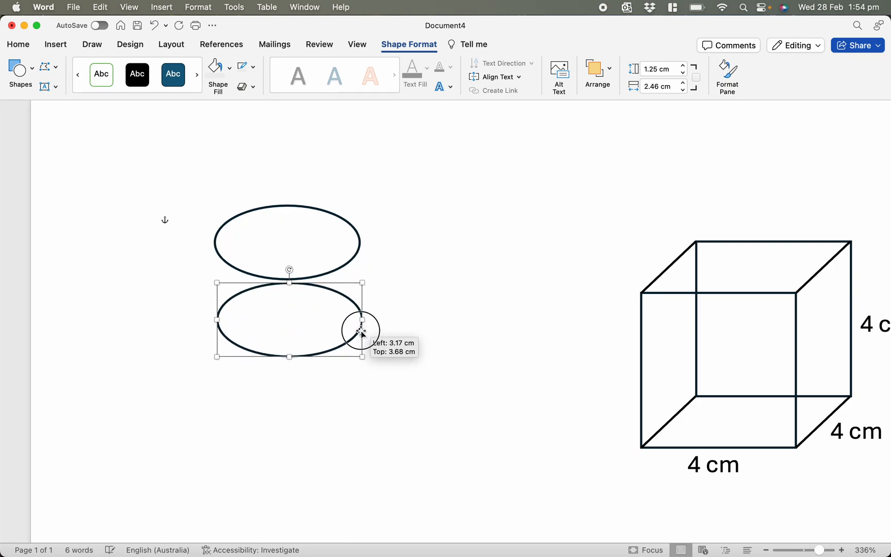
left_click_drag(361, 331, 356, 286)
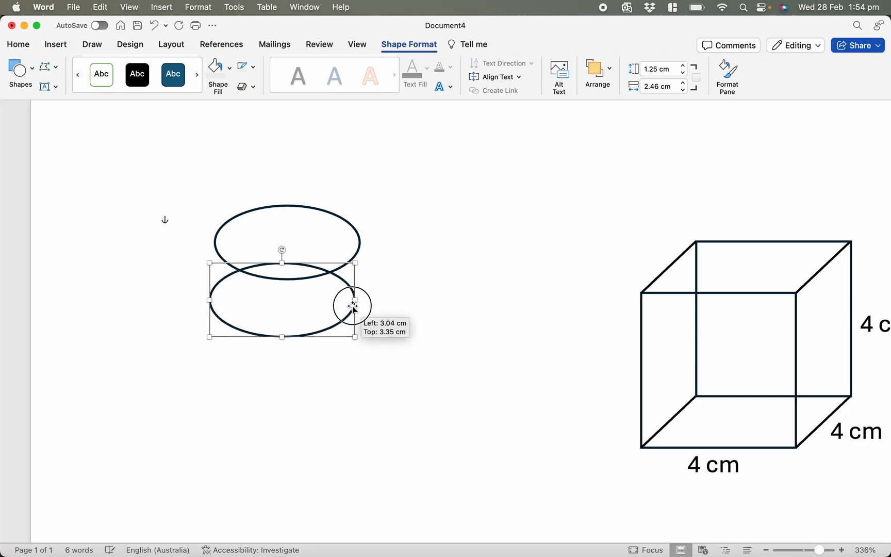
left_click_drag(353, 305, 358, 300)
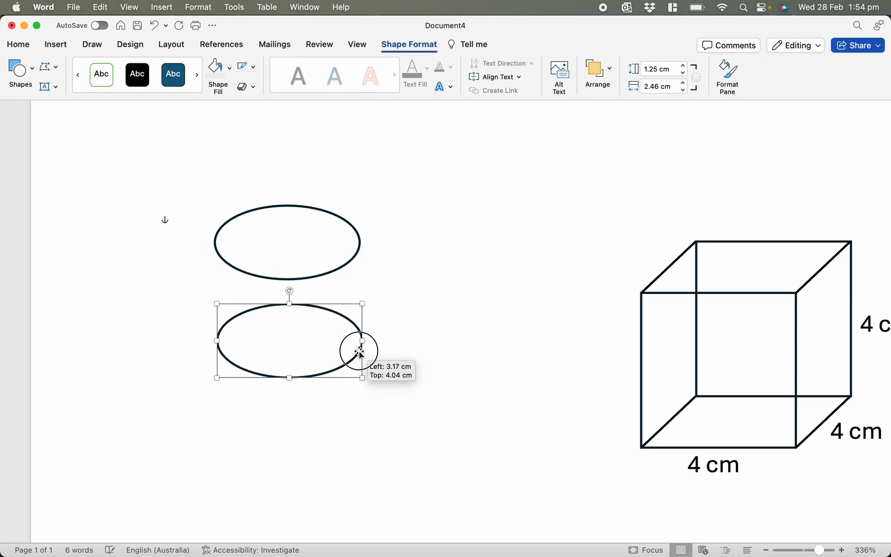
left_click(395, 384)
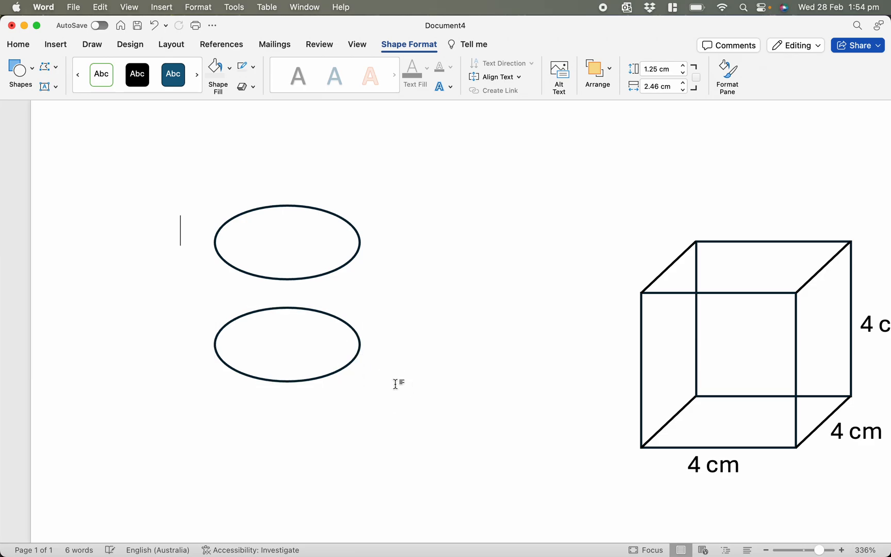
left_click(92, 44)
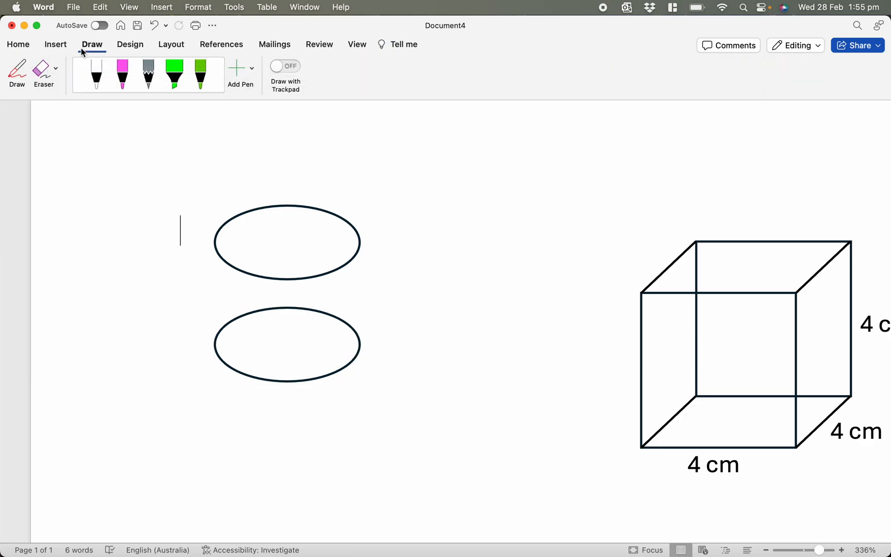
Step: Join the ellipses' right edges with a vertical 1 pt line to complete the cylinder outline
left_click(181, 68)
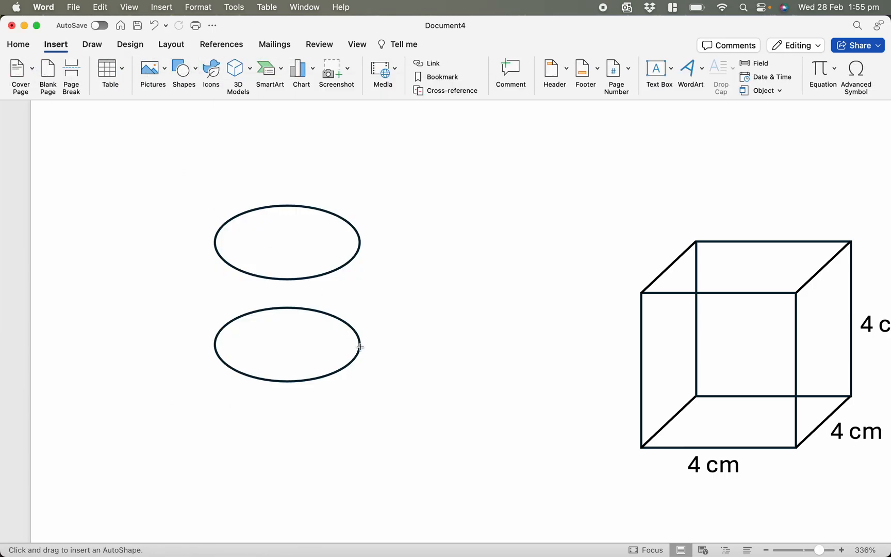
left_click_drag(361, 241, 360, 346)
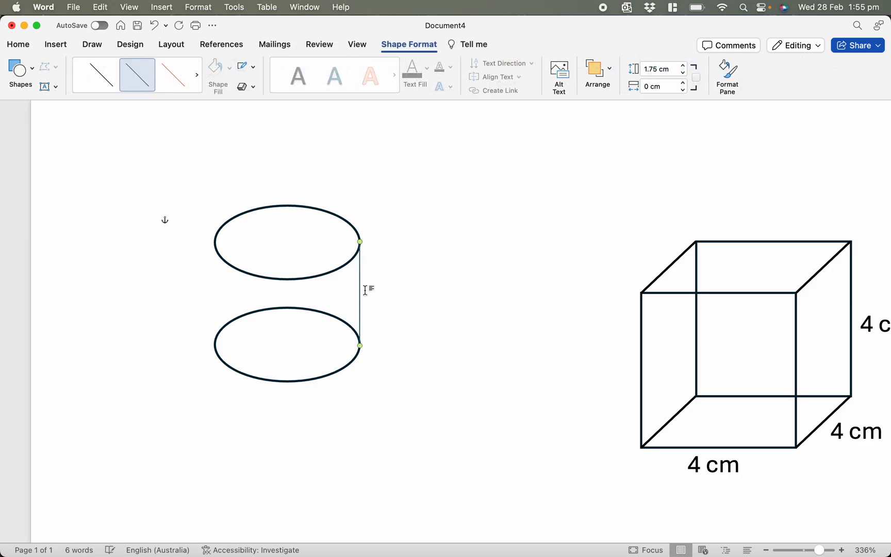
left_click(254, 66)
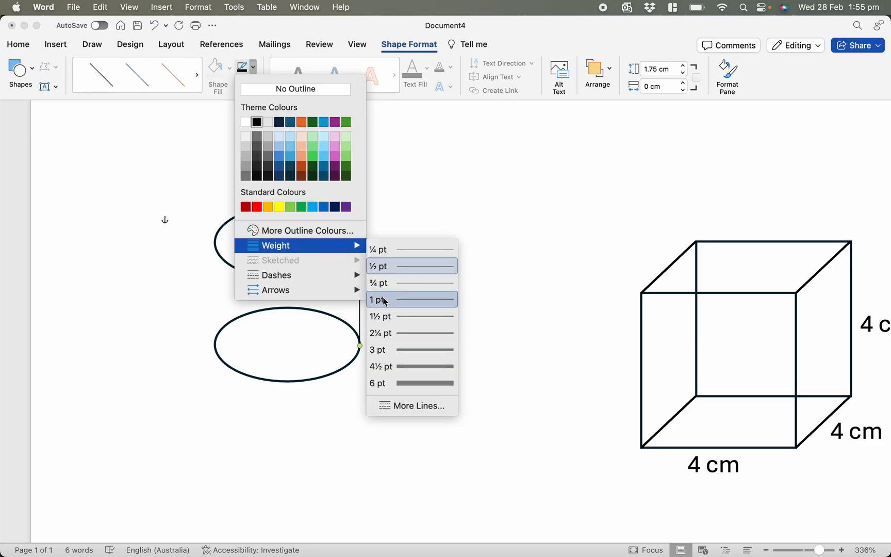
left_click(380, 300)
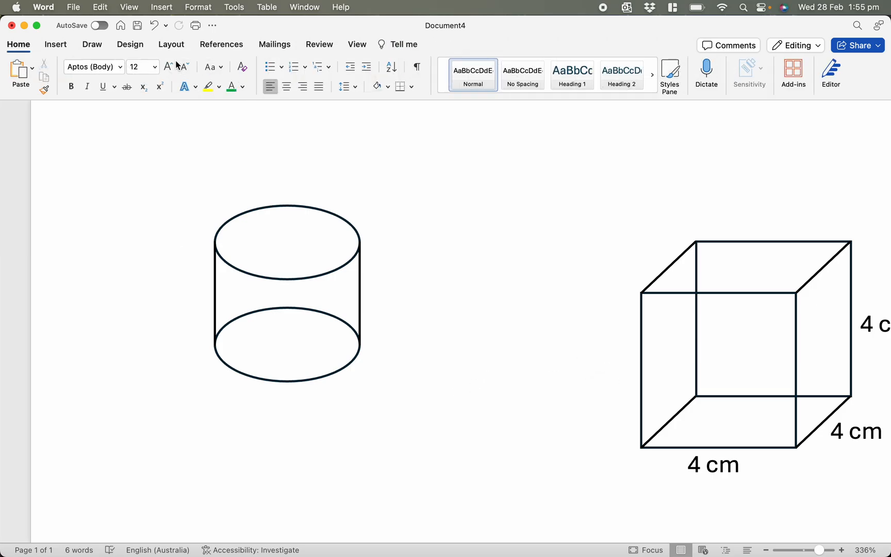
Step: Draw a red dashed radius line from the base ellipse's centre to its right edge
left_click(180, 68)
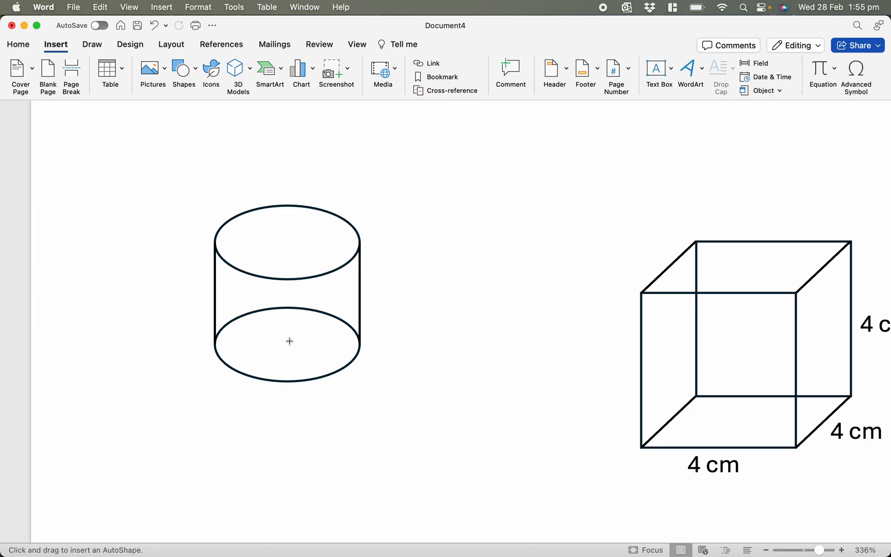
left_click_drag(289, 341, 360, 342)
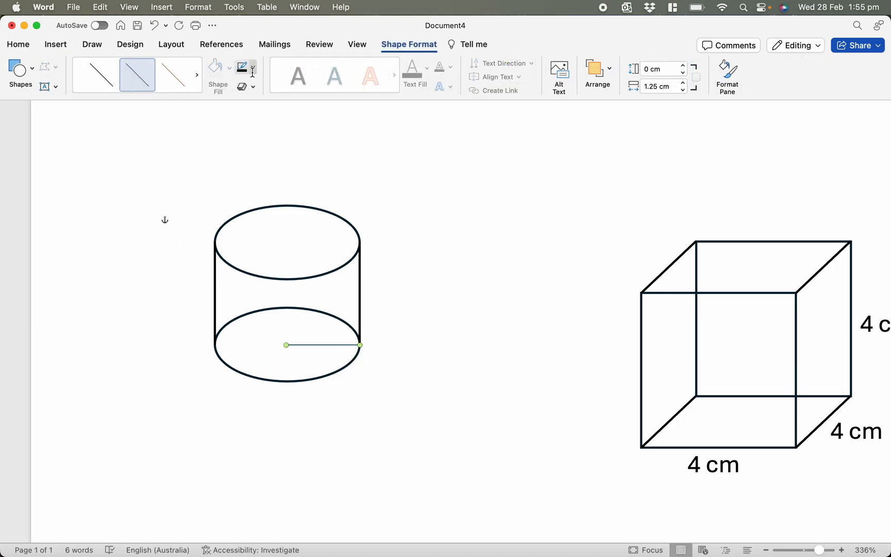
left_click(253, 70)
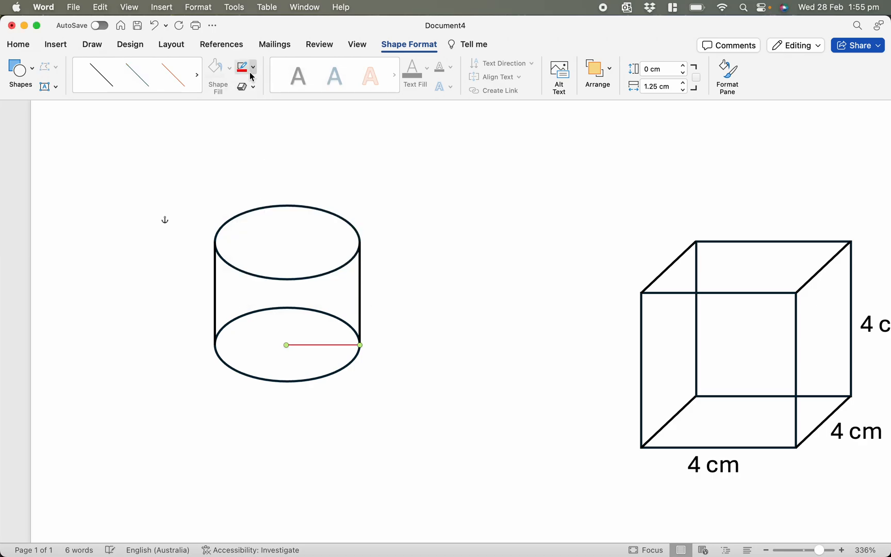
left_click(253, 67)
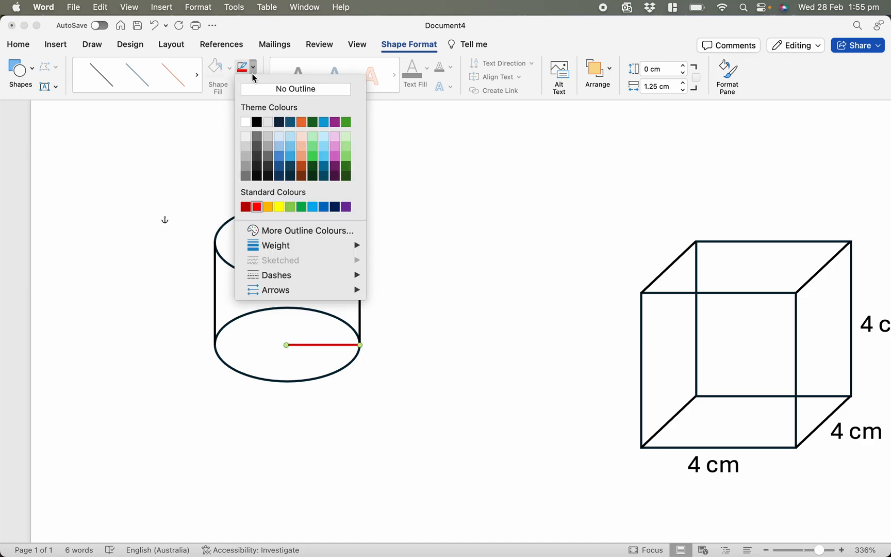
left_click(277, 276)
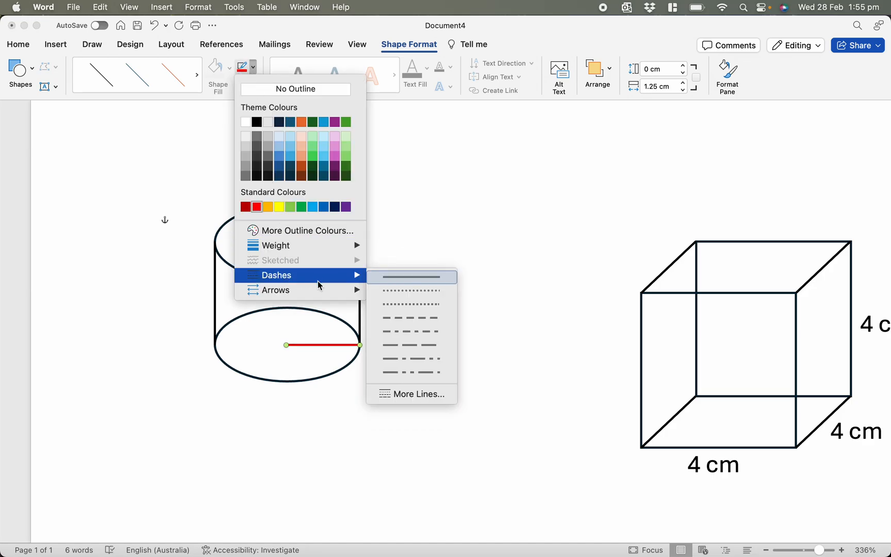
left_click(411, 318)
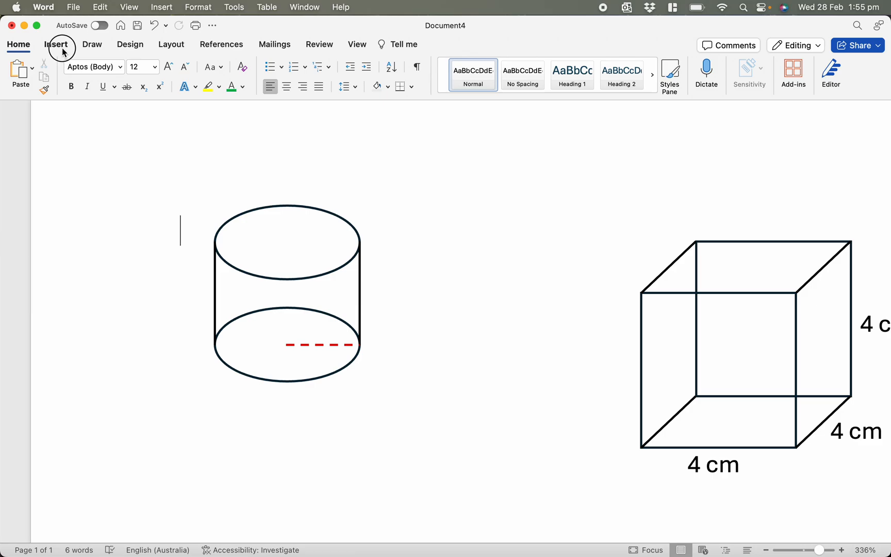
Step: Copy the 4 cm label beside the cylinder and edit its text down to 'cm'
left_click(56, 45)
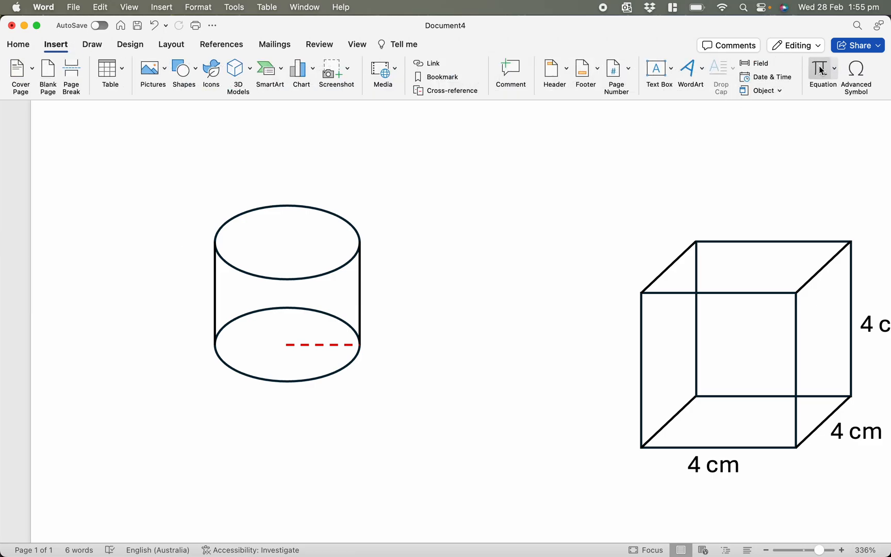
left_click(671, 68)
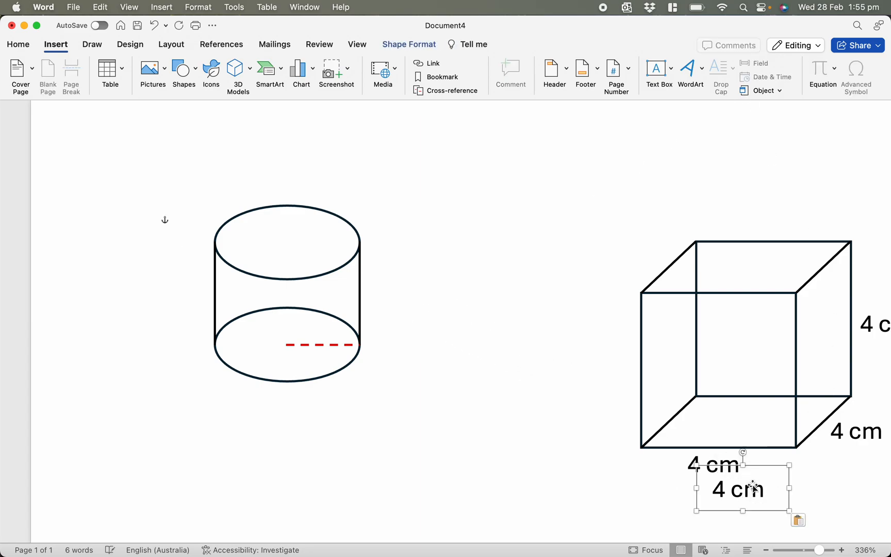
left_click_drag(737, 488, 429, 323)
type("r")
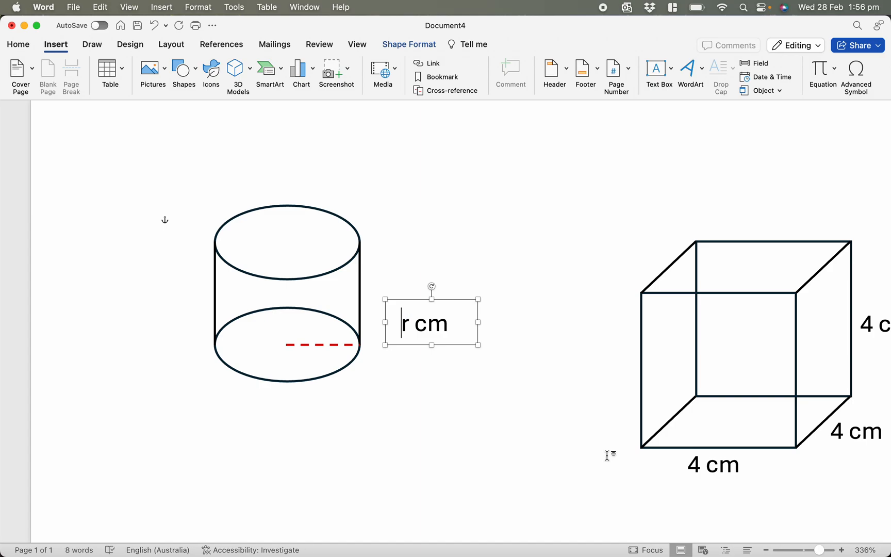
key("backspace")
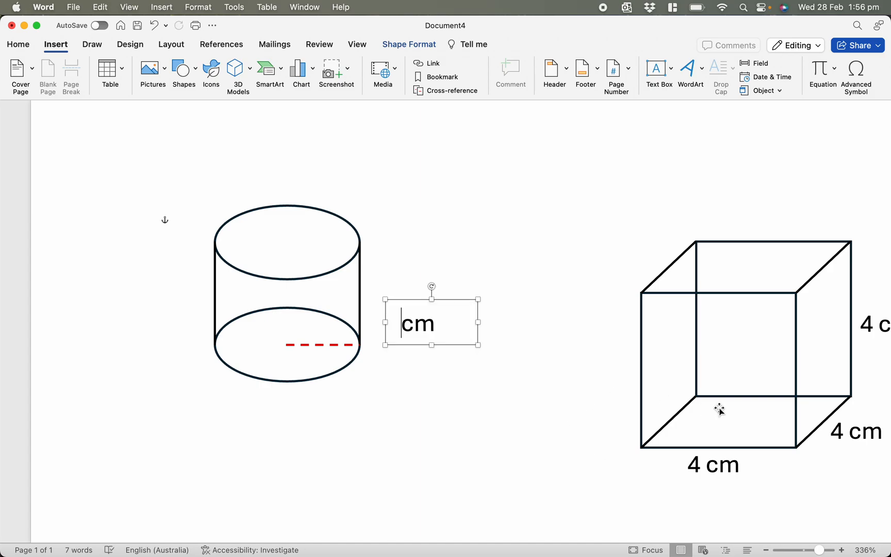
double_click(416, 325)
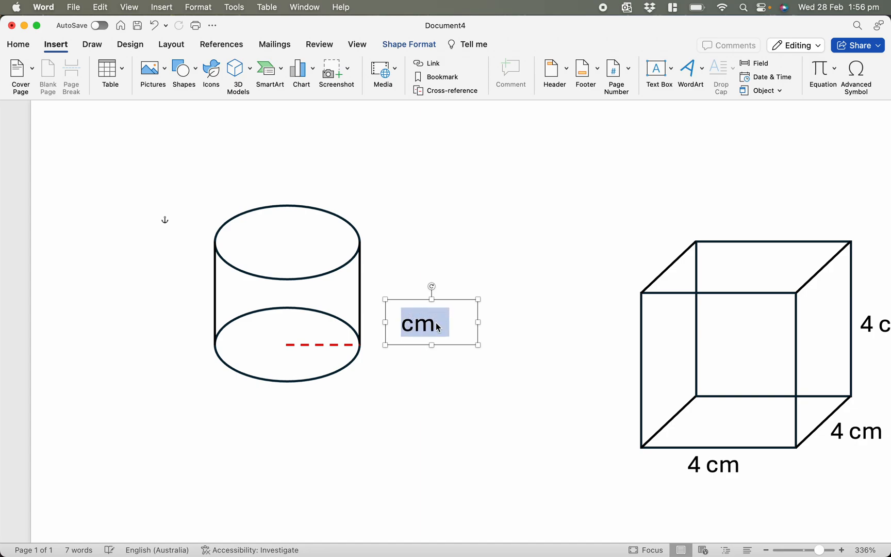
left_click(434, 326)
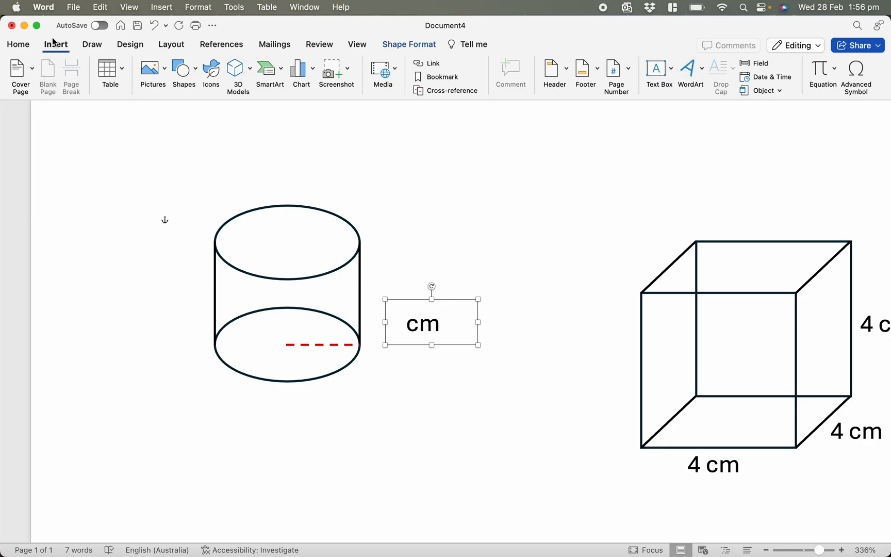
Step: Insert an equation 'r' before 'cm' and place the r cm label on the radius line
left_click(399, 324)
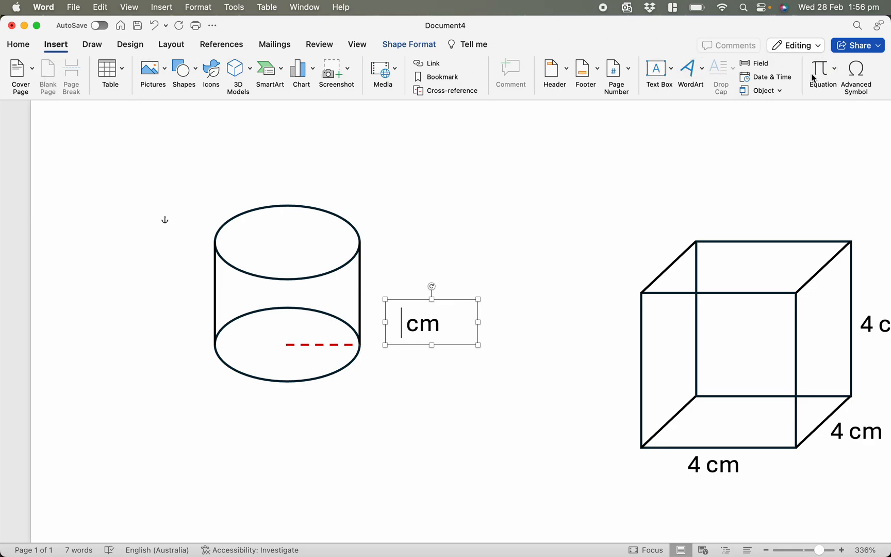
left_click(819, 68)
type("r ")
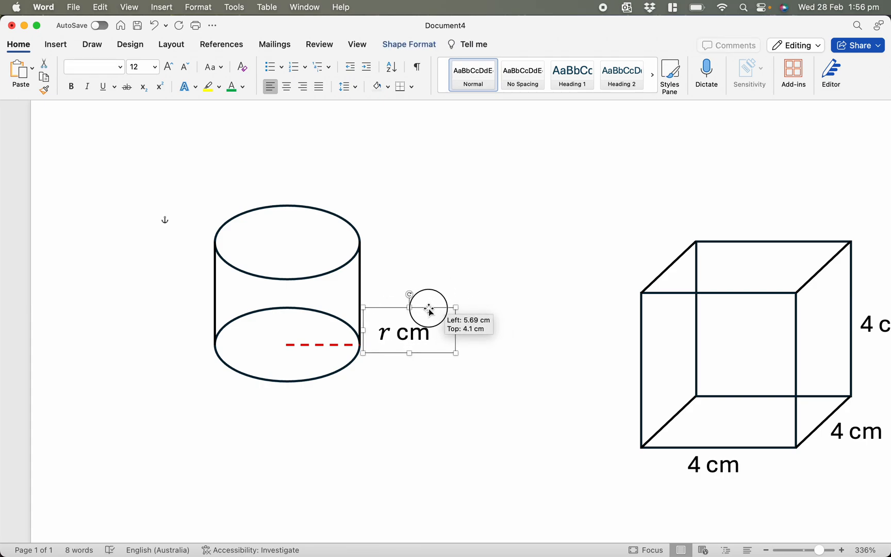
left_click_drag(428, 308, 343, 304)
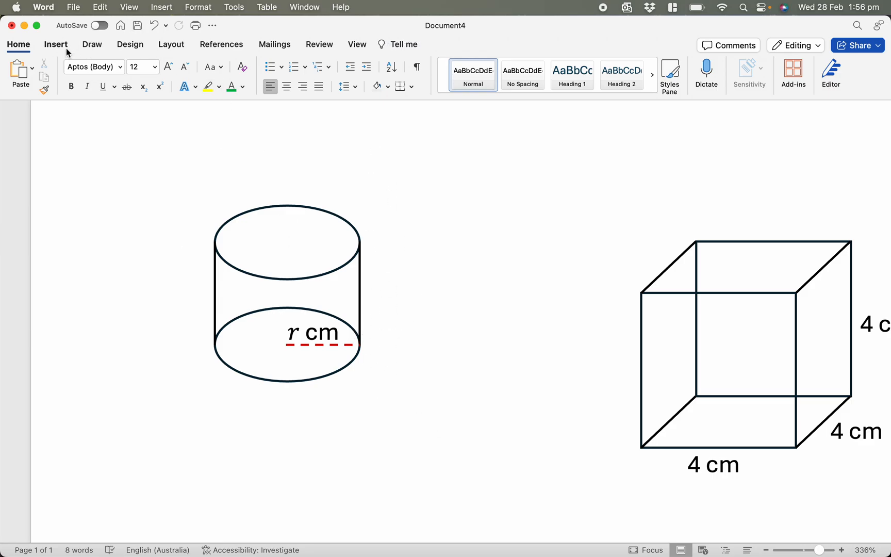
Step: Draw a vertical double-headed arrow beside the cylinder's right side and colour it blue
left_click(181, 68)
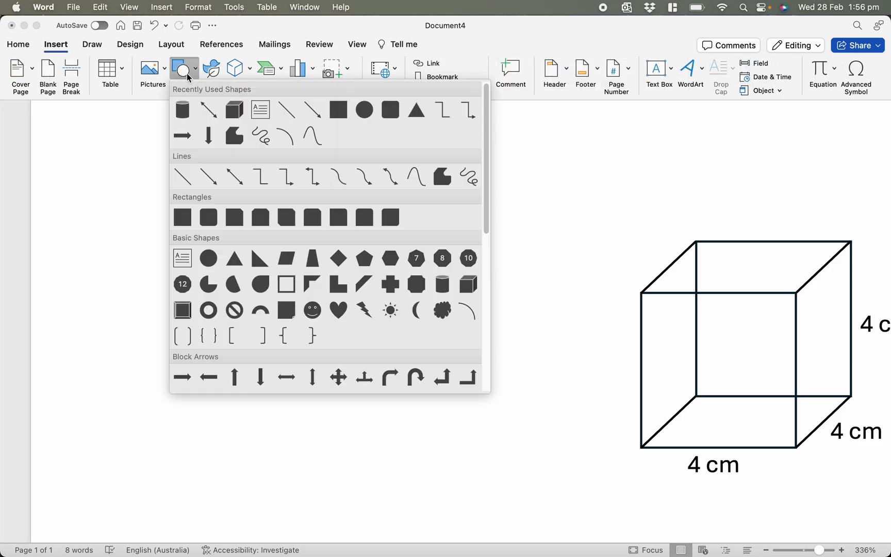
mouse_move(234, 176)
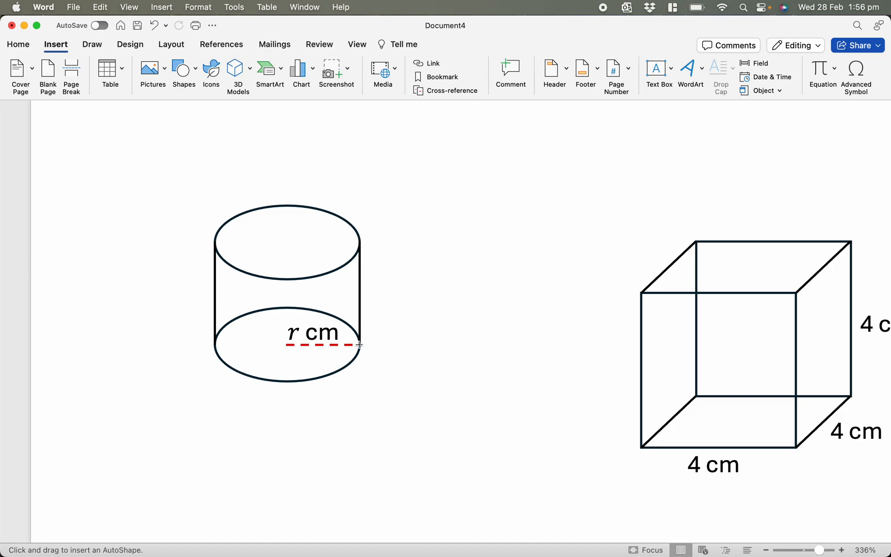
left_click_drag(392, 241, 392, 342)
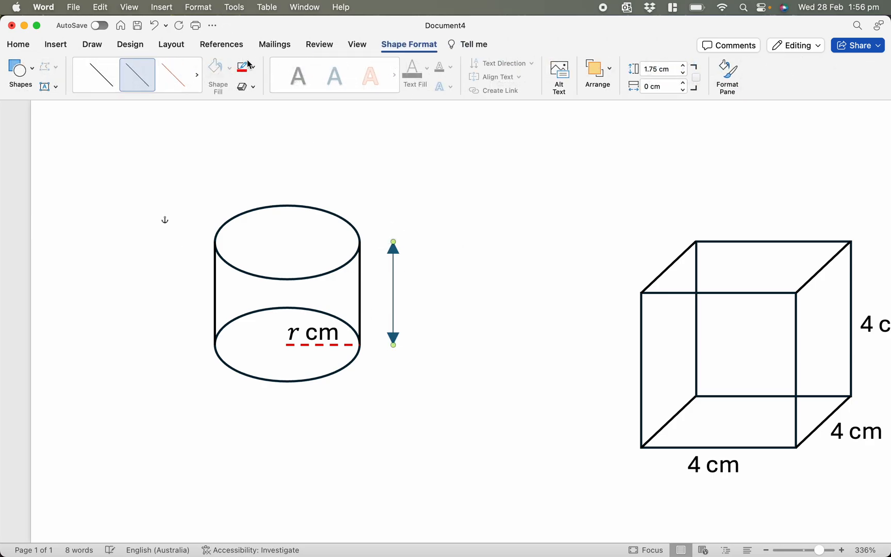
left_click(242, 66)
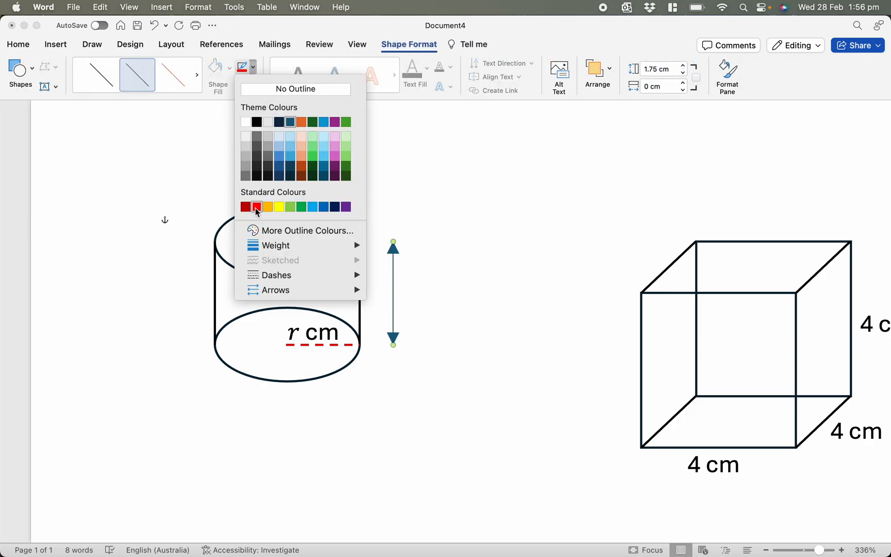
left_click(256, 207)
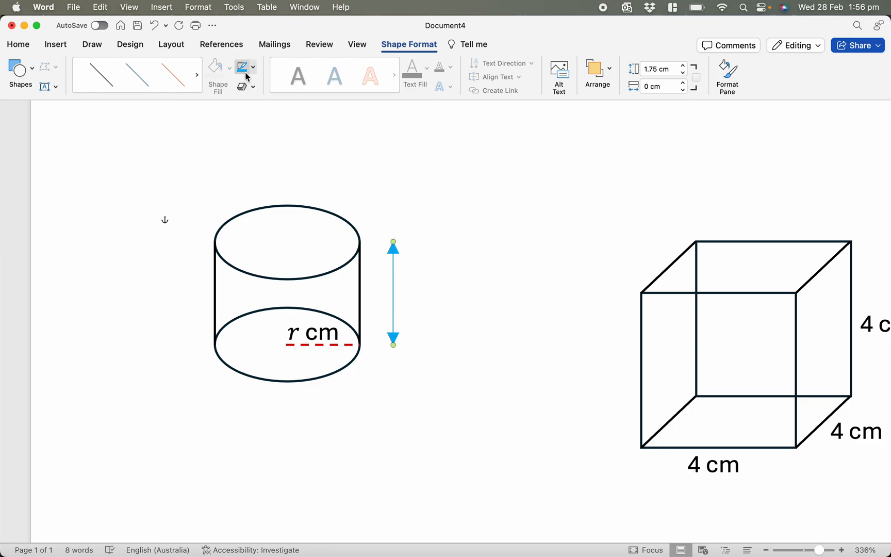
left_click(254, 68)
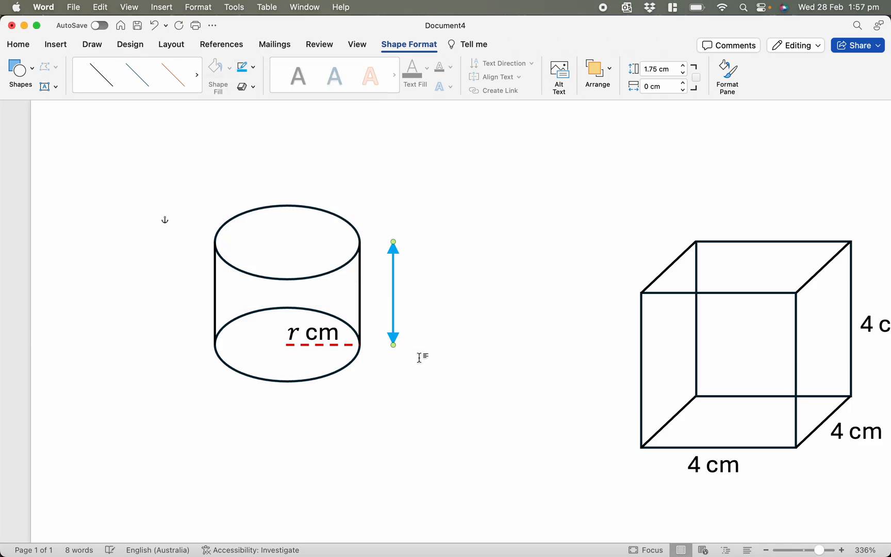
Step: Copy the r cm label to the height arrow, change it to 'h cm' and fit its box on the arrow
left_click(323, 341)
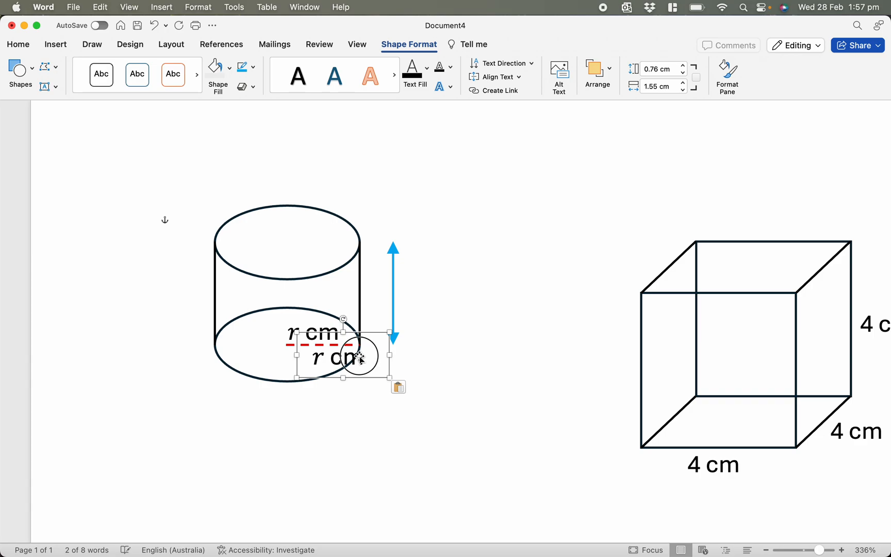
left_click_drag(358, 359, 440, 300)
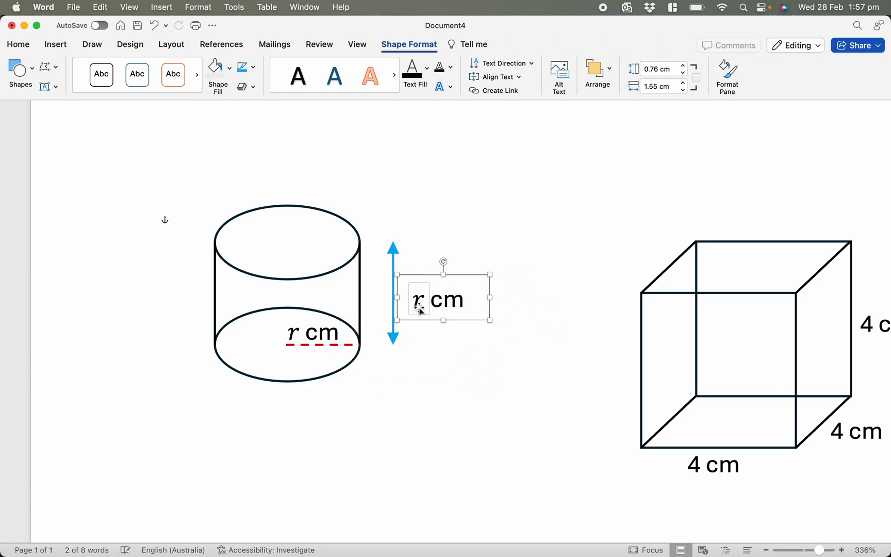
double_click(422, 300)
type("h")
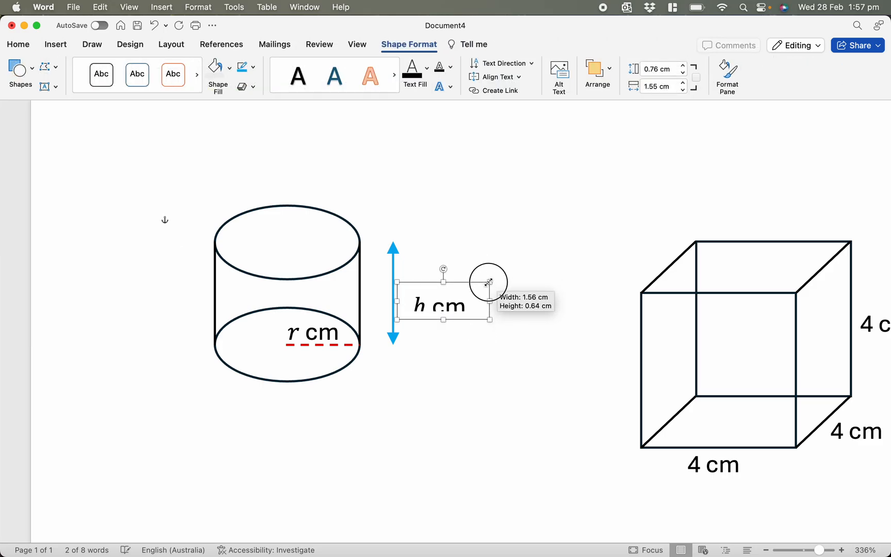
left_click_drag(487, 283, 477, 280)
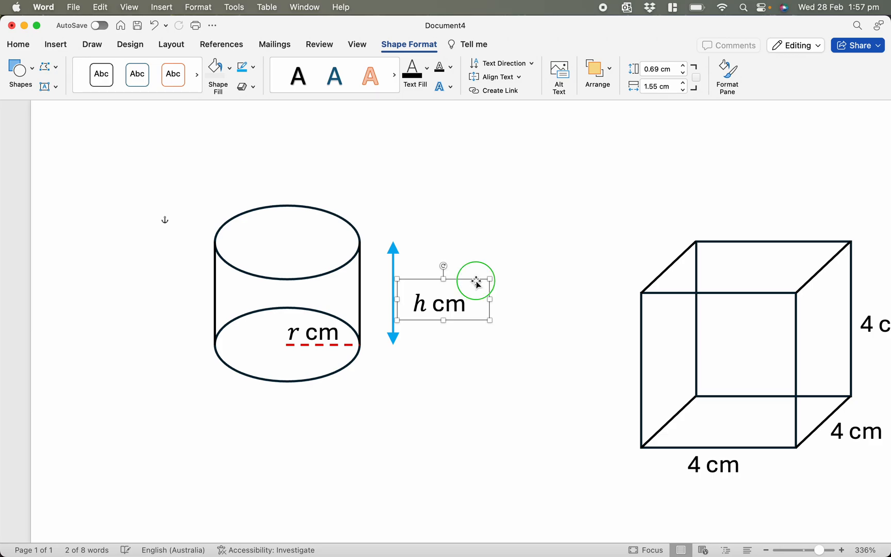
mouse_move(90, 49)
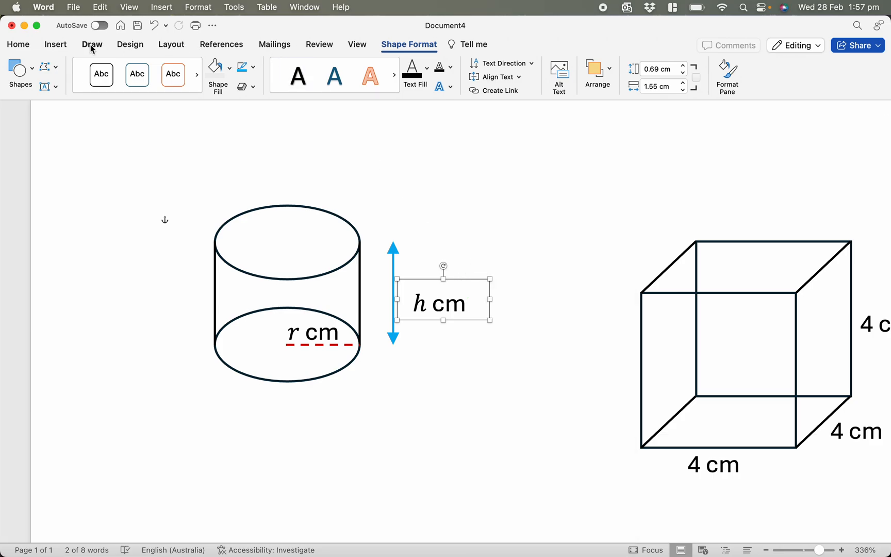
mouse_move(365, 47)
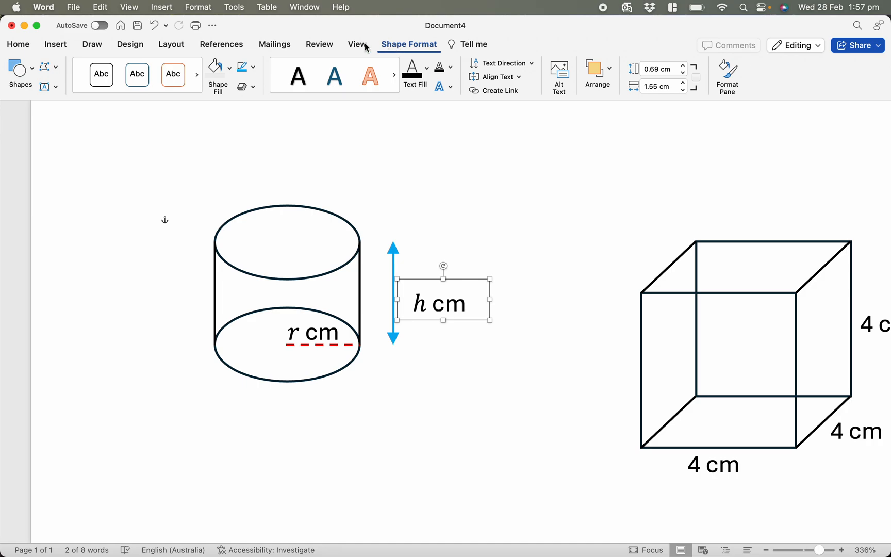
left_click(215, 66)
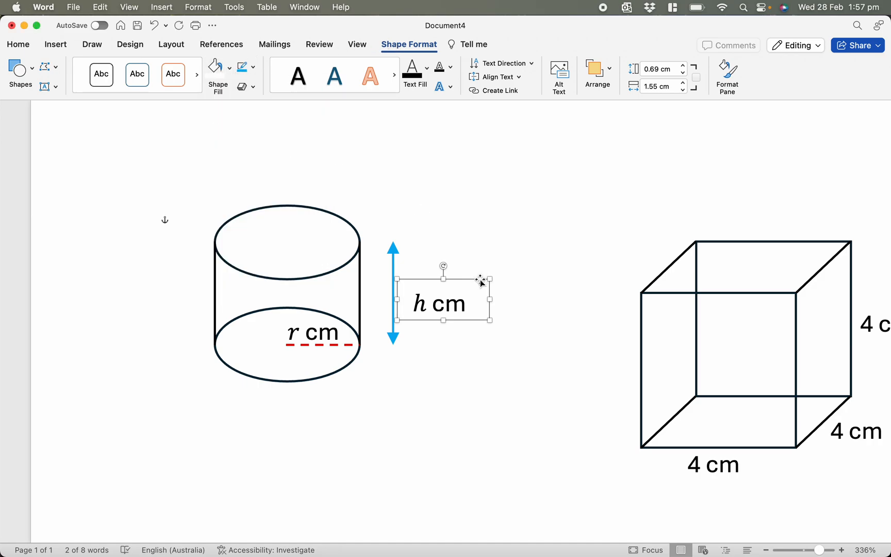
left_click(459, 363)
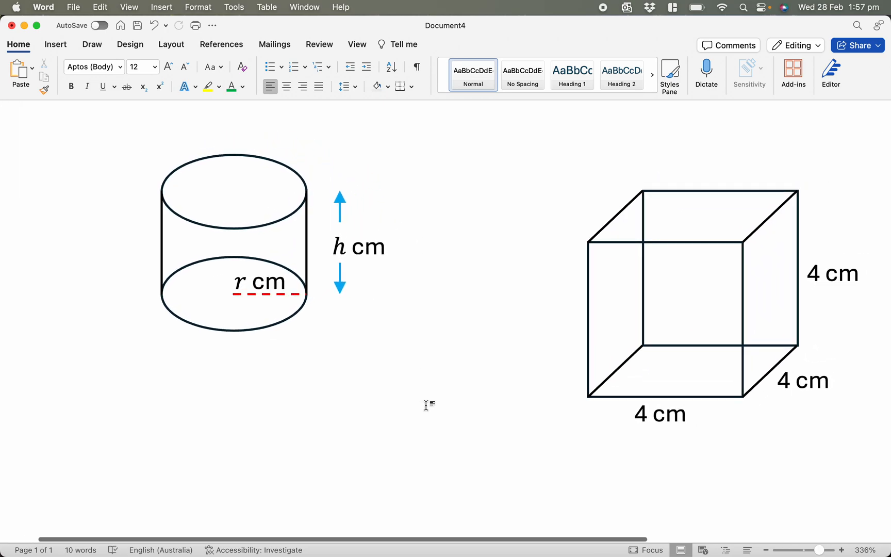
mouse_move(443, 374)
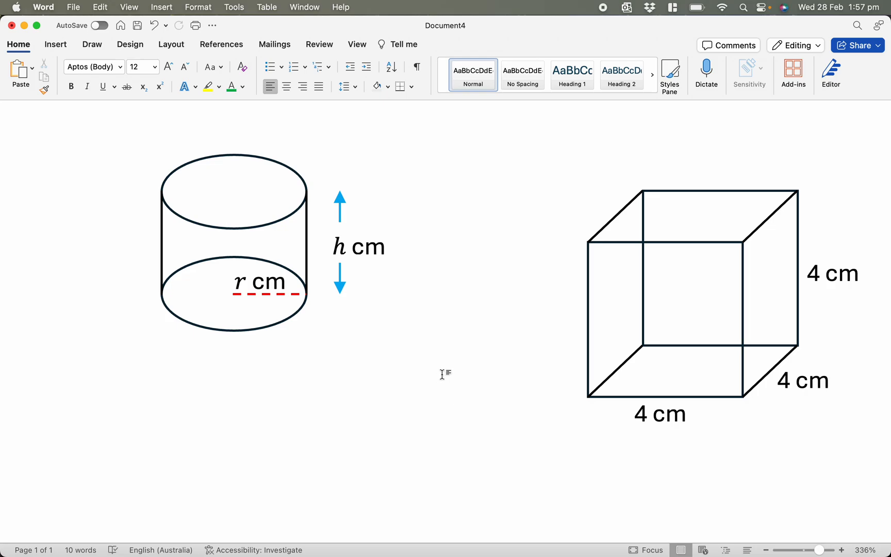